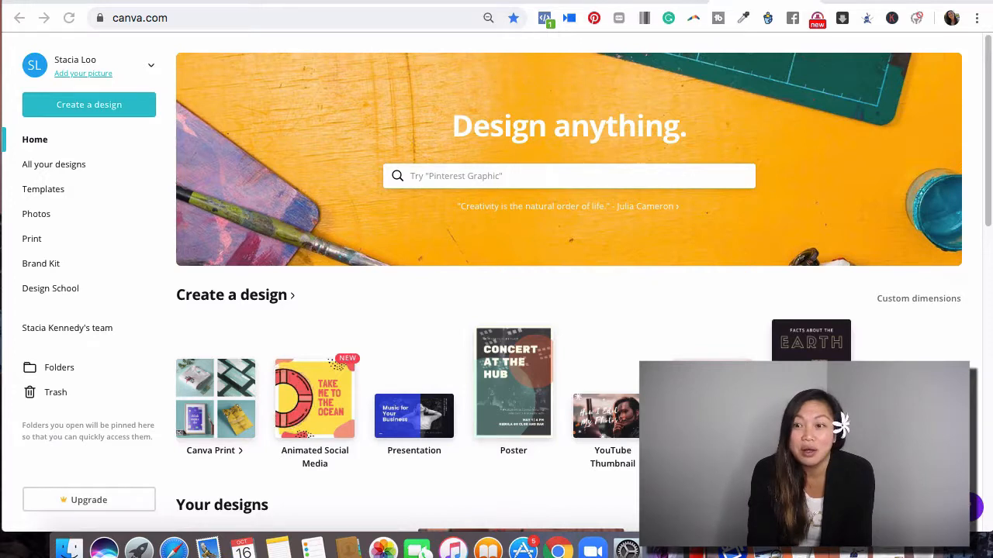
Search Canva designs for 'facebook' to review formats like Facebook Cover, Ad and Post.
left_click(568, 176)
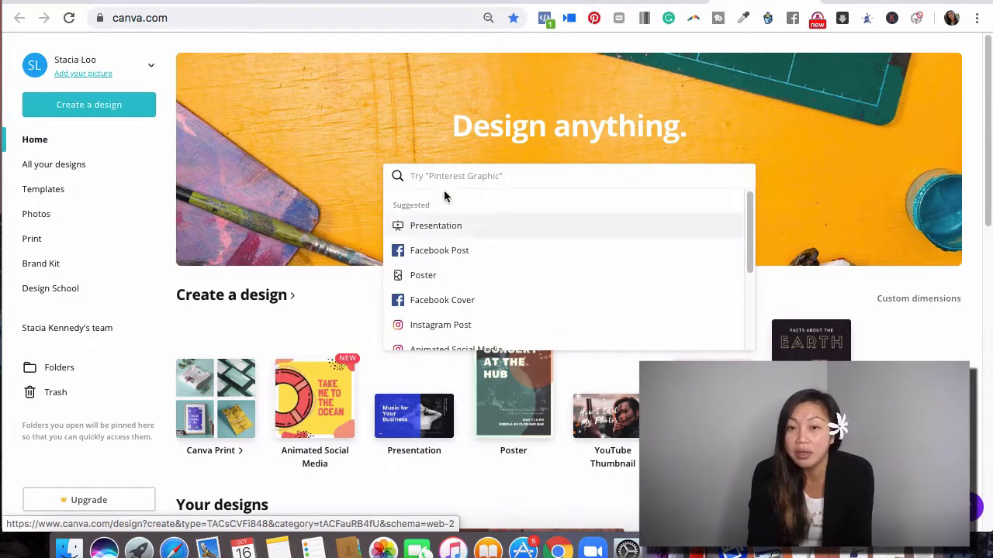
mouse_move(429, 178)
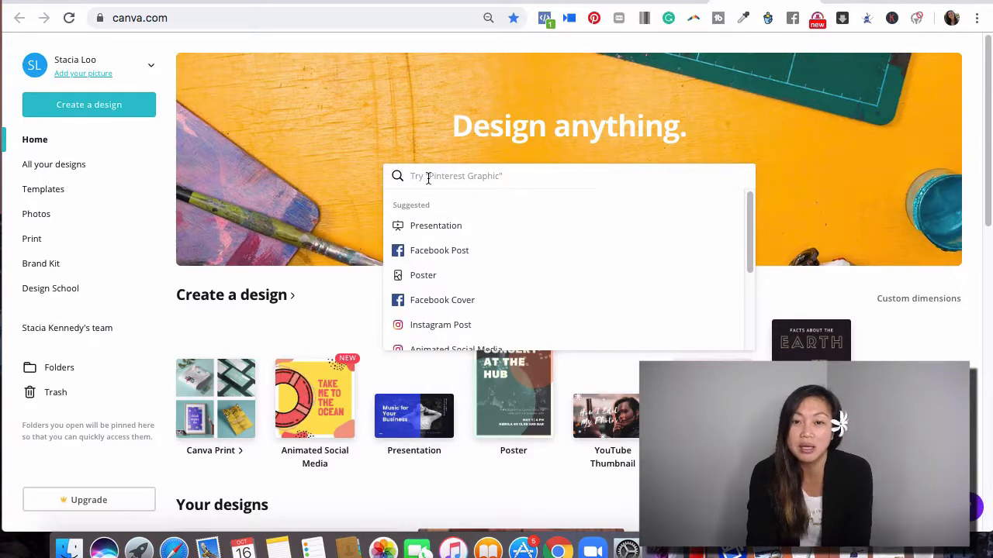
type("face")
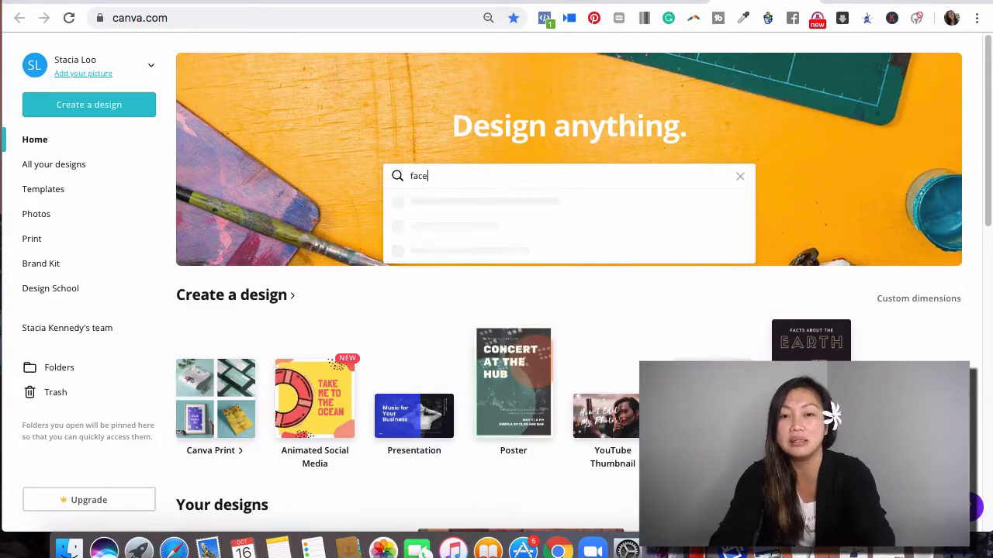
type("book")
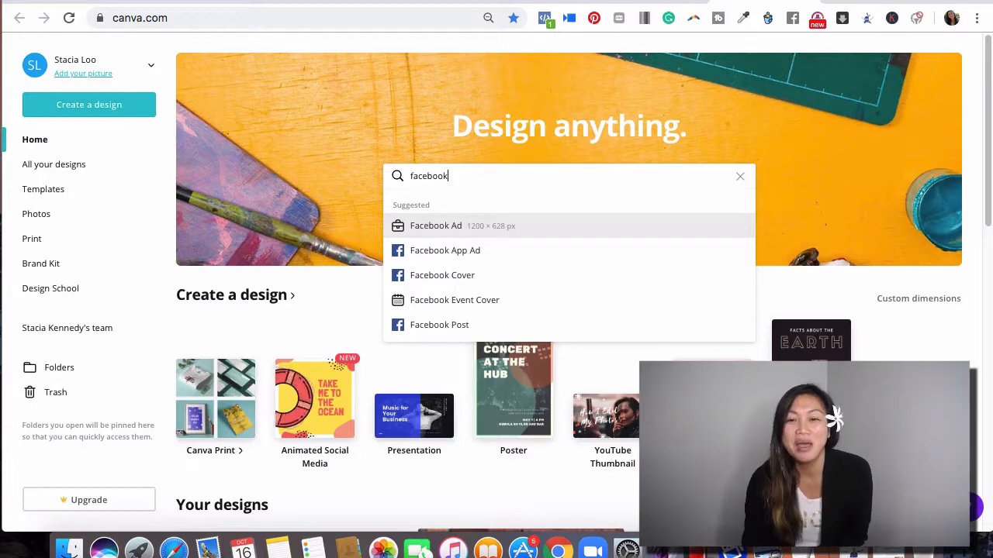
mouse_move(454, 300)
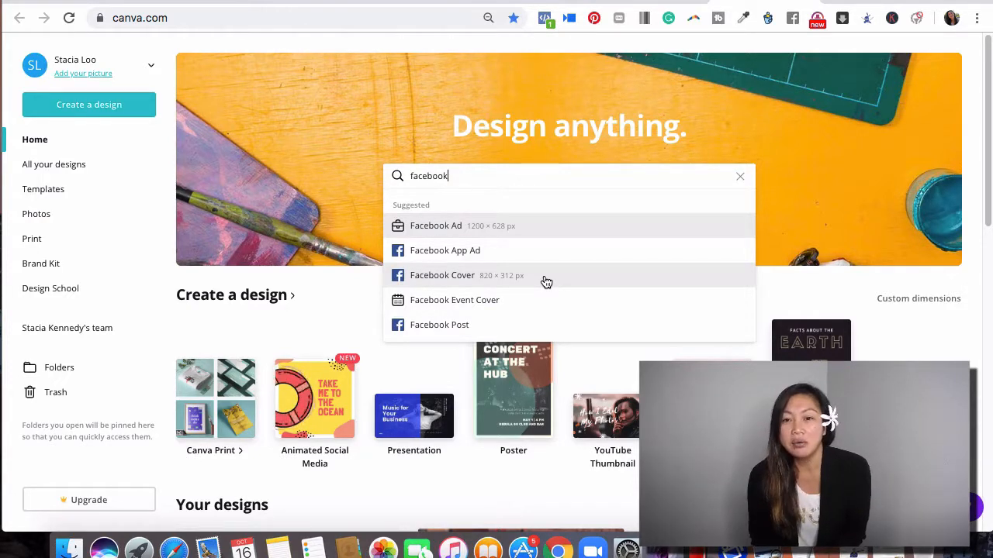
mouse_move(543, 248)
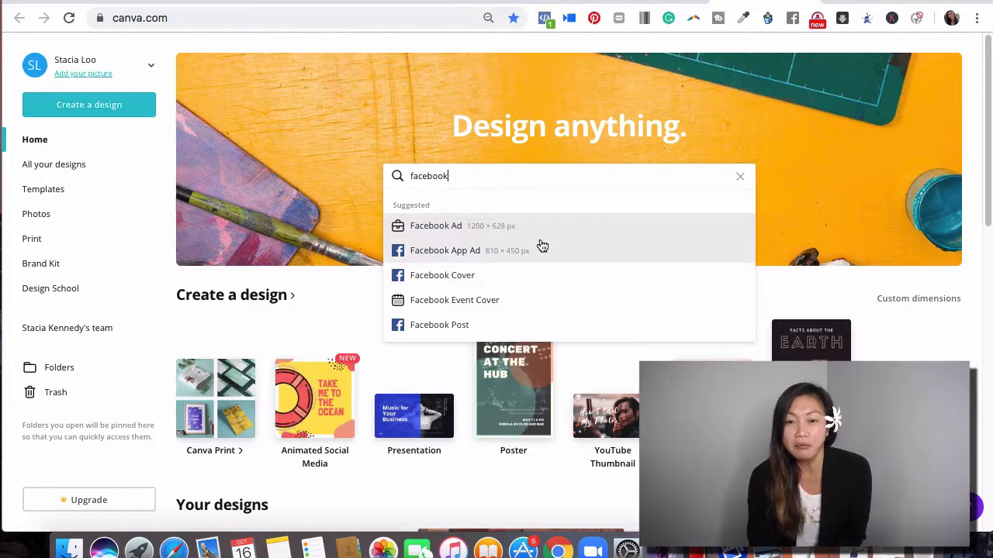
mouse_move(534, 248)
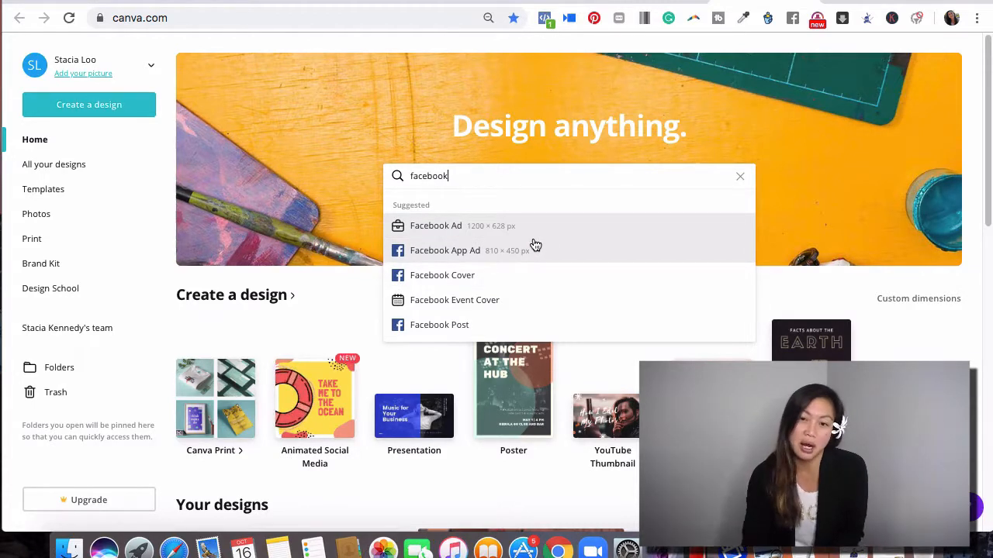
mouse_move(685, 197)
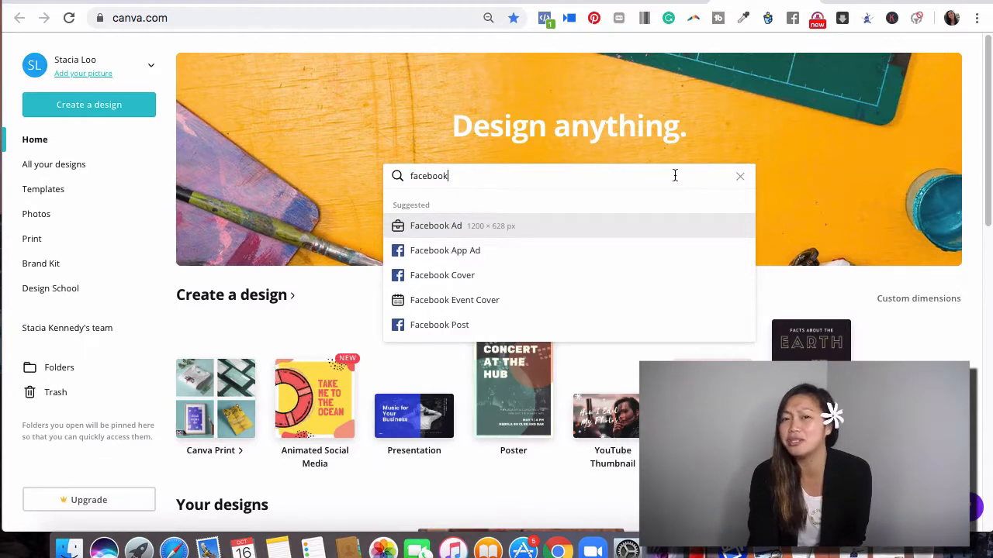
mouse_move(555, 270)
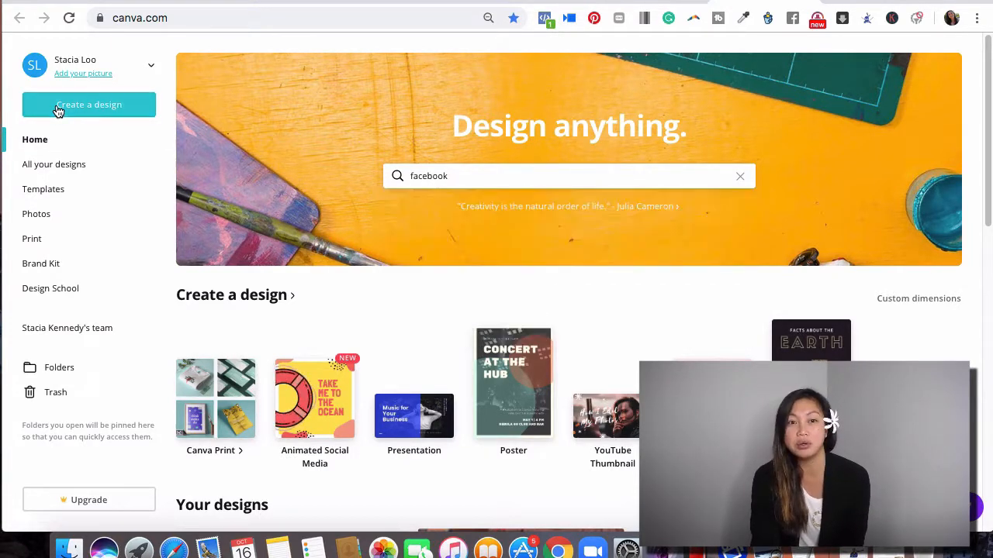
Choose Custom dimensions from the Create a design menu.
left_click(89, 105)
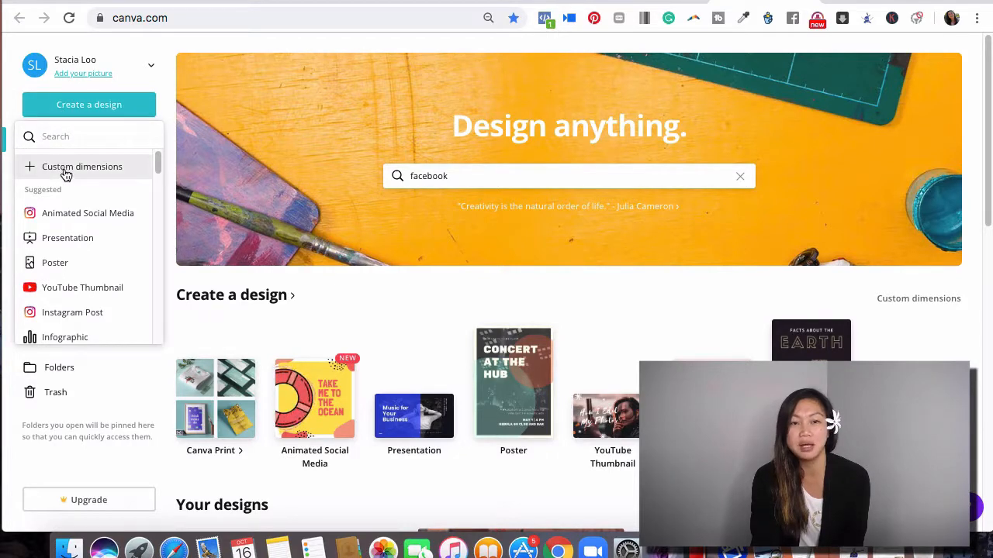
mouse_move(105, 172)
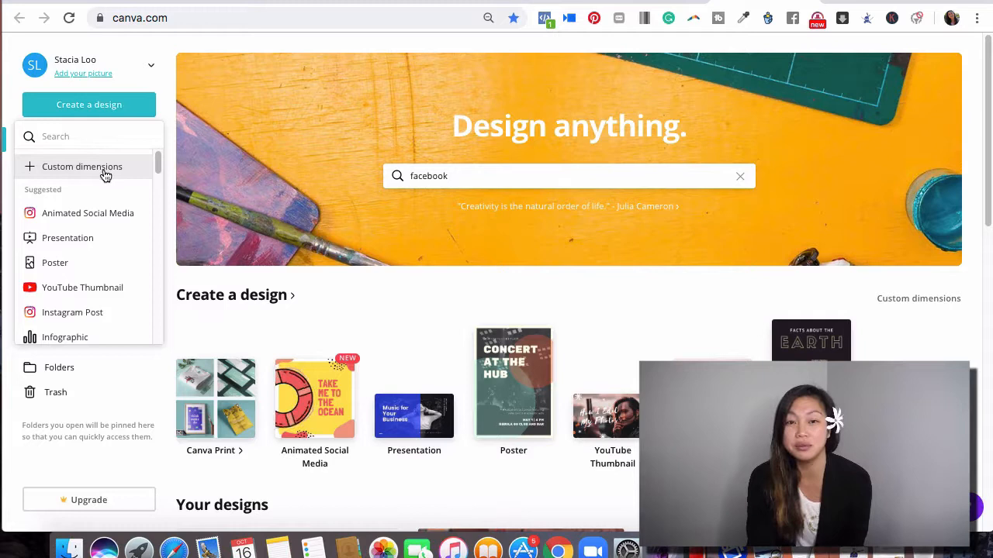
left_click(82, 166)
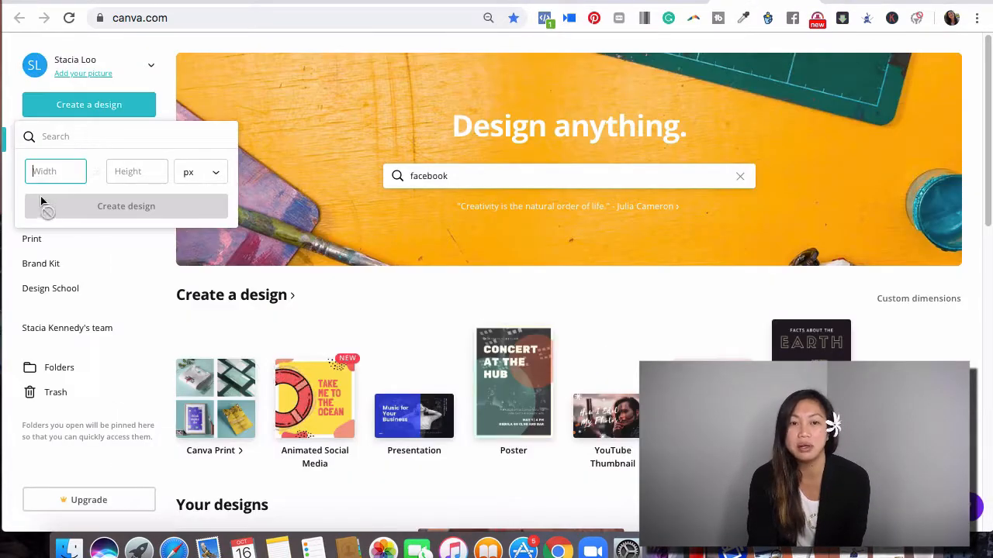
Create a blank custom design of 1640 × 856 px.
type("1")
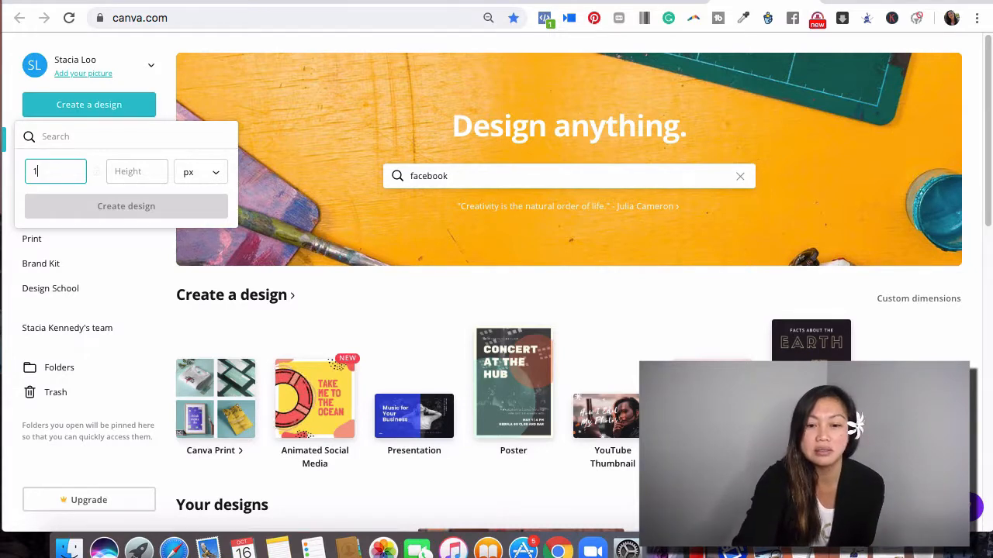
type("640")
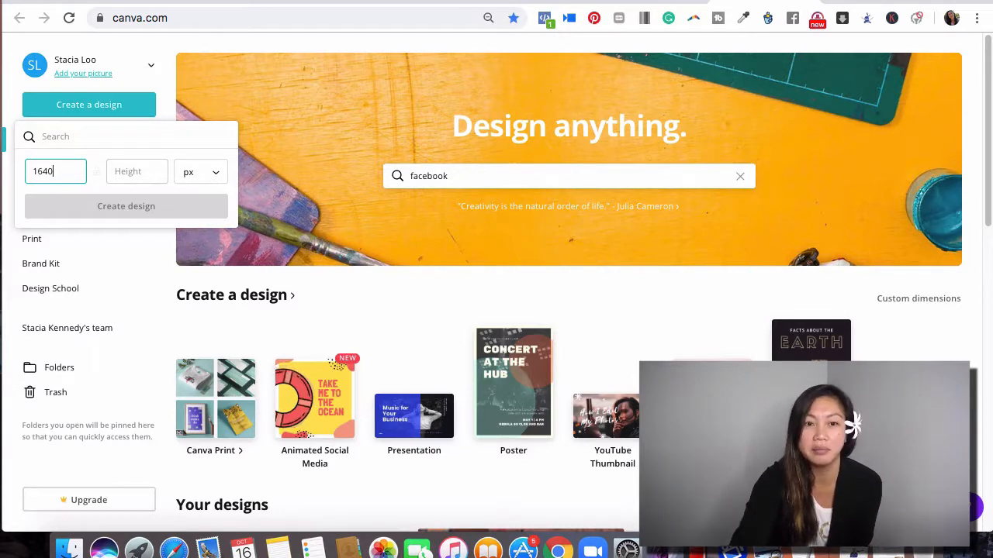
left_click(136, 171)
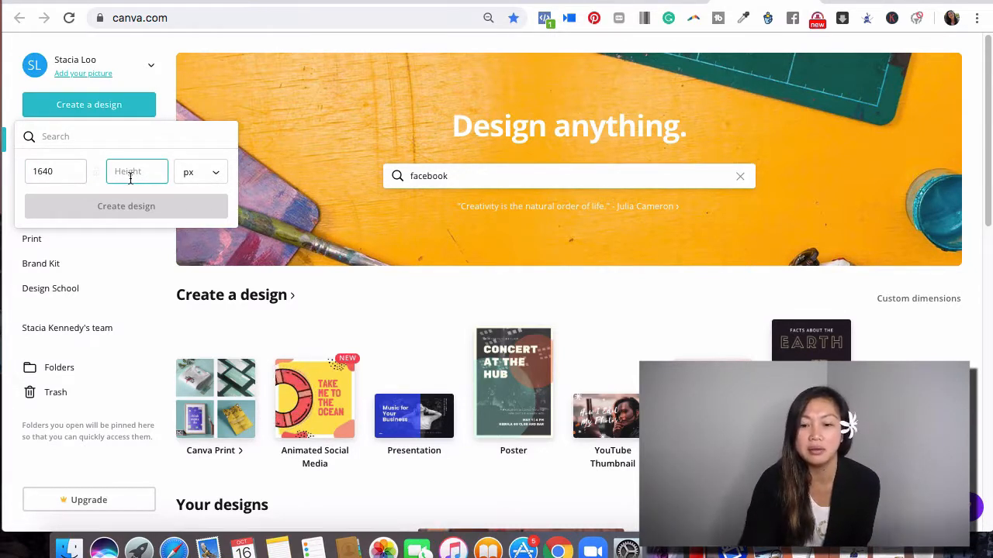
type("856")
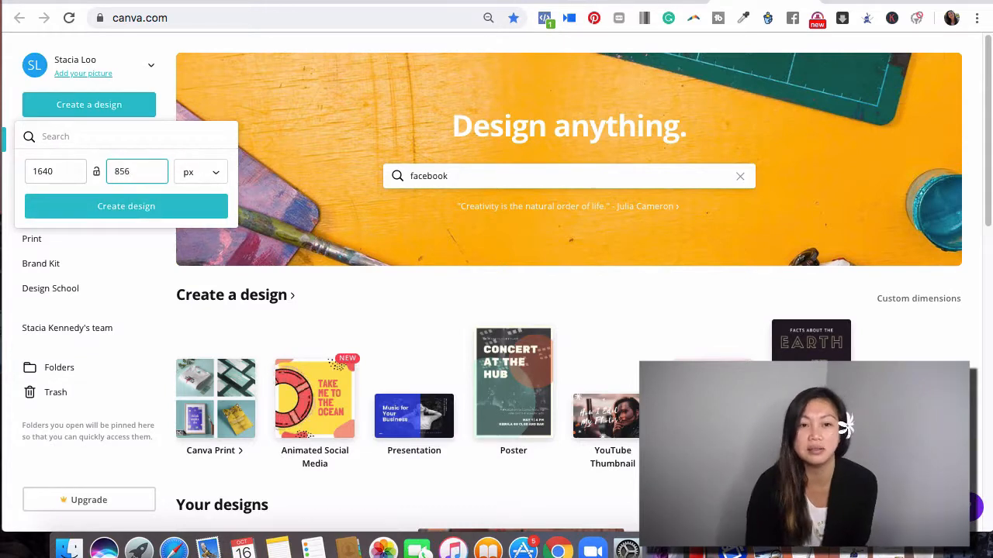
left_click(126, 205)
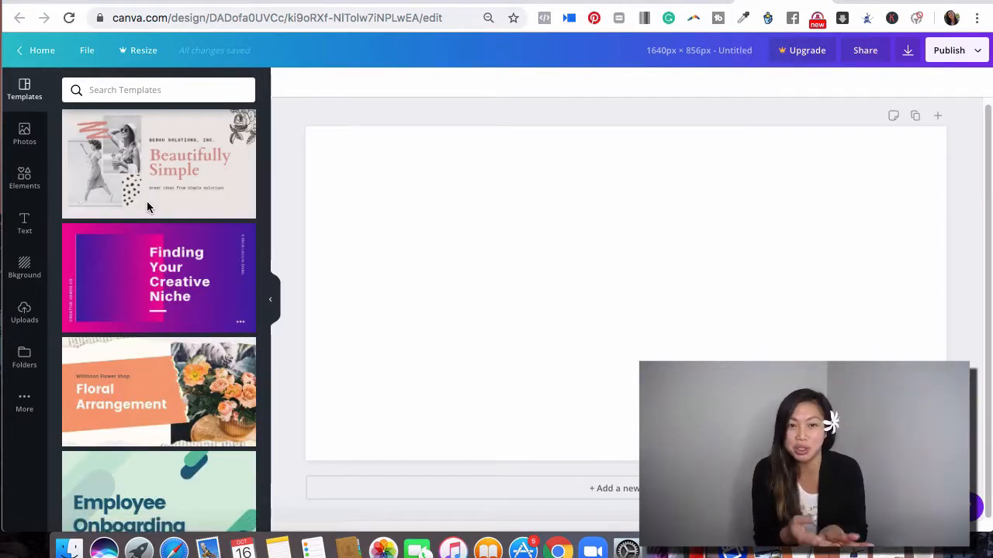
mouse_move(143, 322)
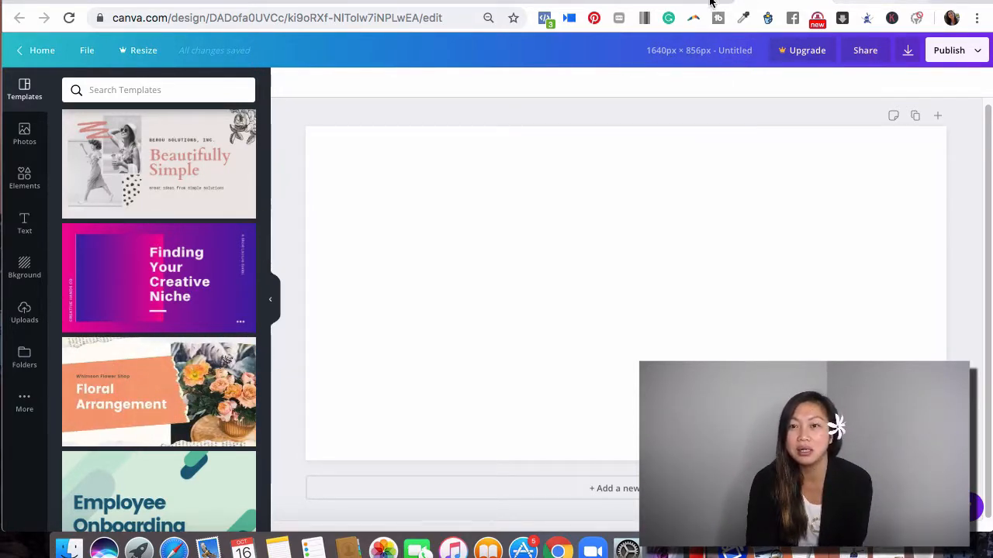
Switch to the browser tab holding the finished Facebook Group Cover design.
left_click(42, 50)
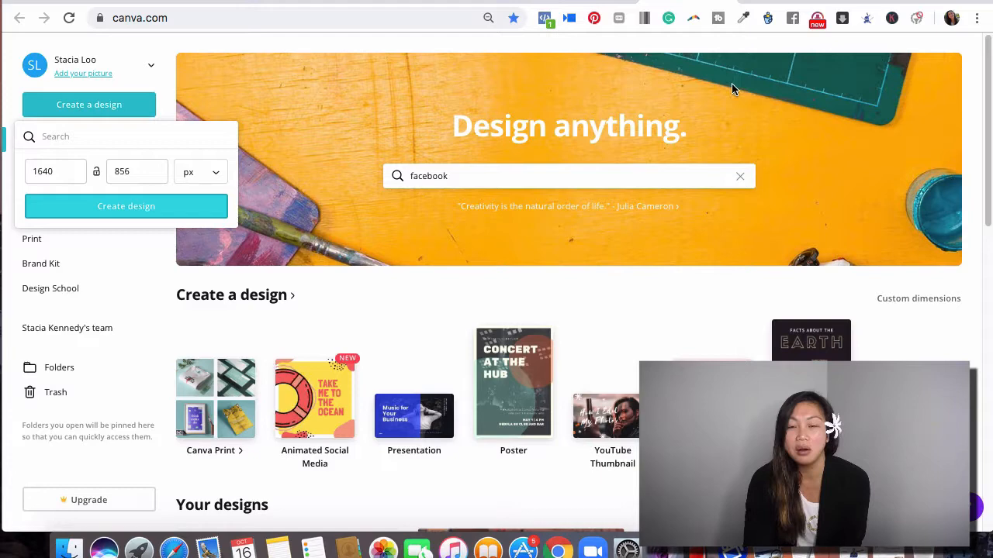
left_click(126, 206)
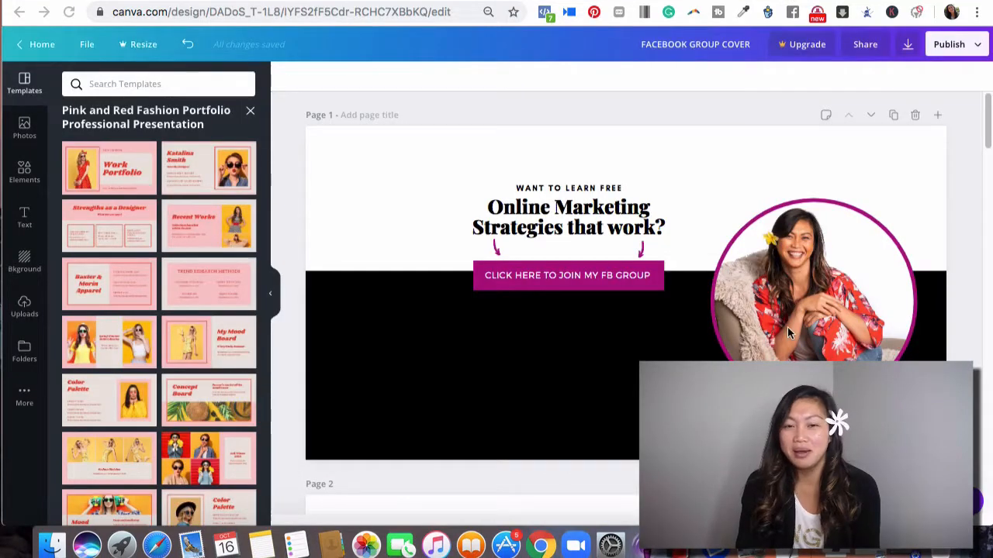
mouse_move(969, 275)
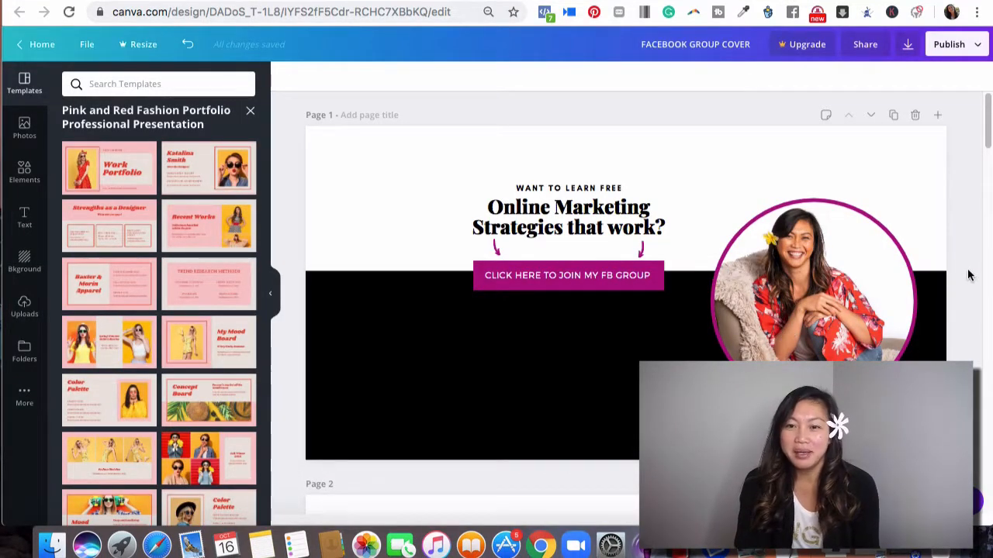
mouse_move(968, 280)
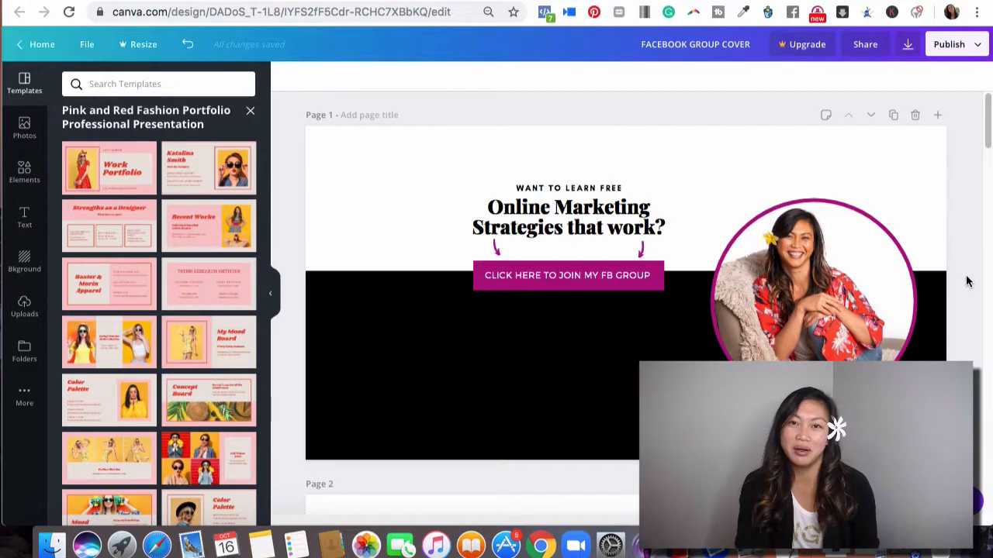
Close the Pink and Red Fashion Portfolio template set to return to all templates.
left_click(465, 364)
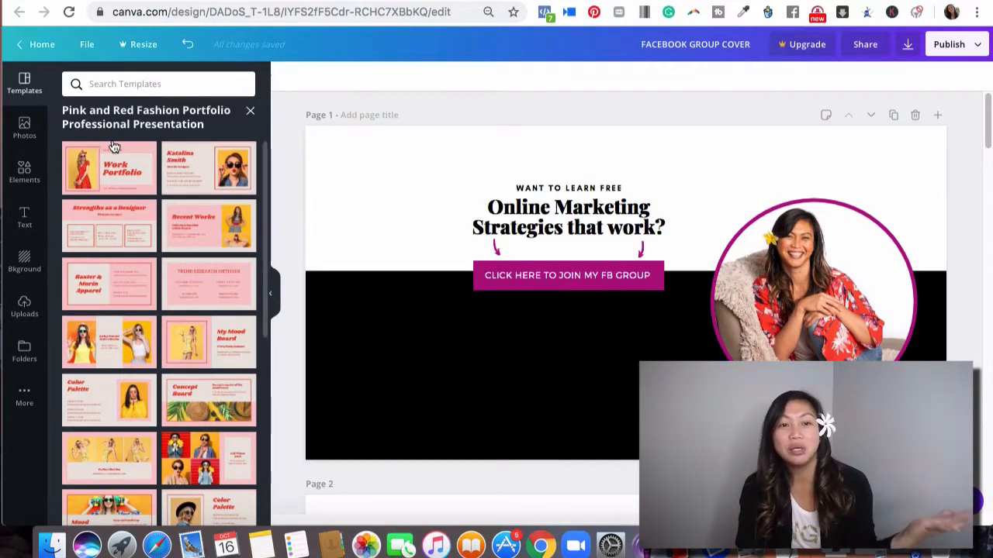
mouse_move(219, 183)
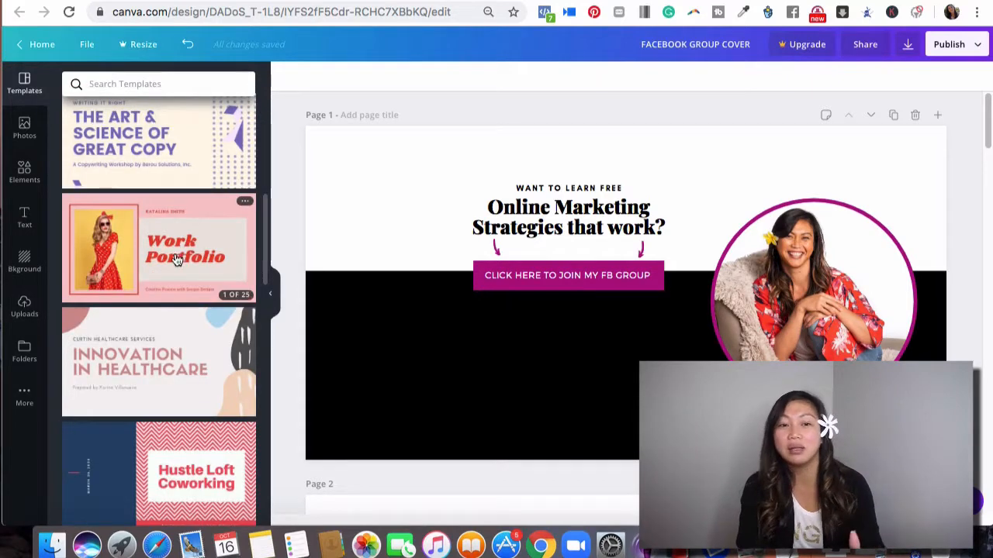
scroll("down", 3)
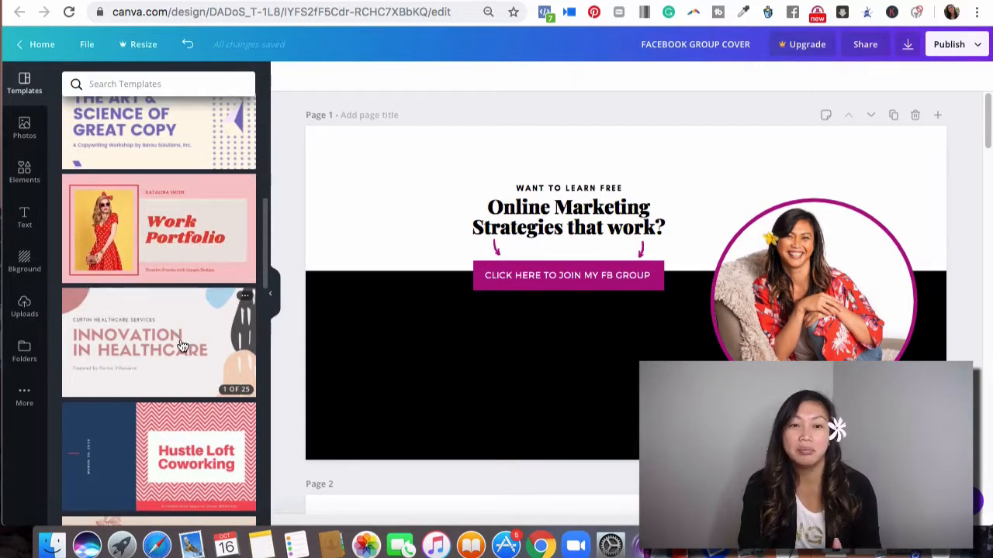
scroll("down", 3)
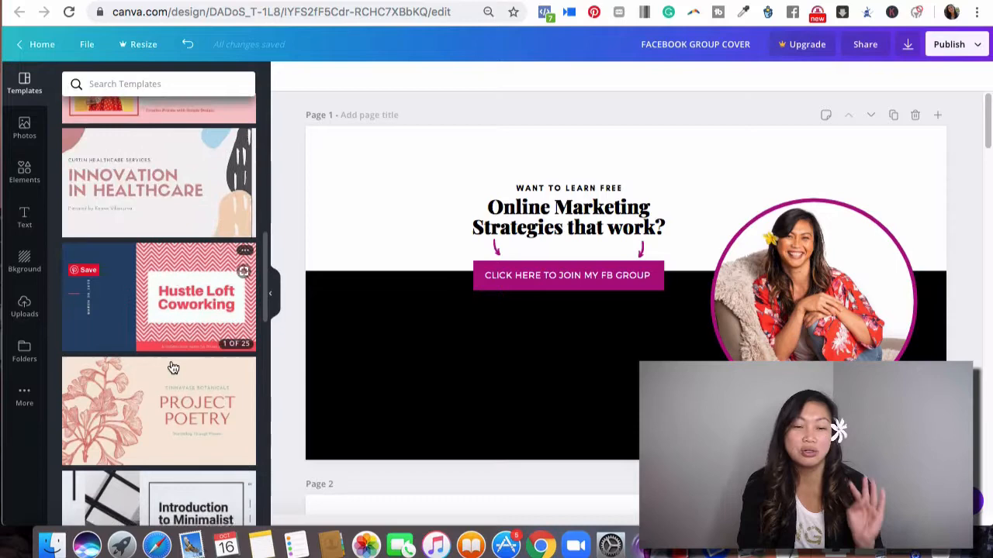
scroll("down", 3)
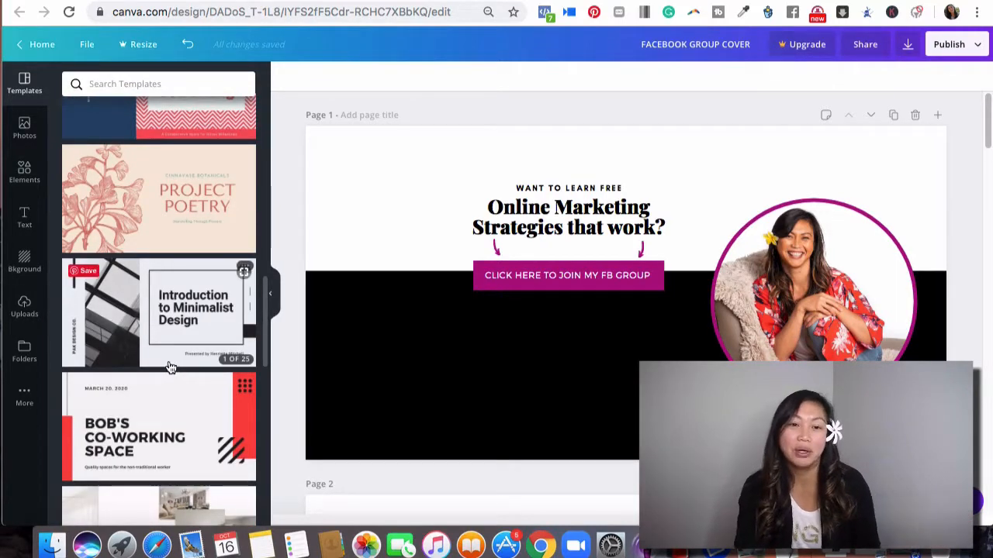
scroll("down", 3)
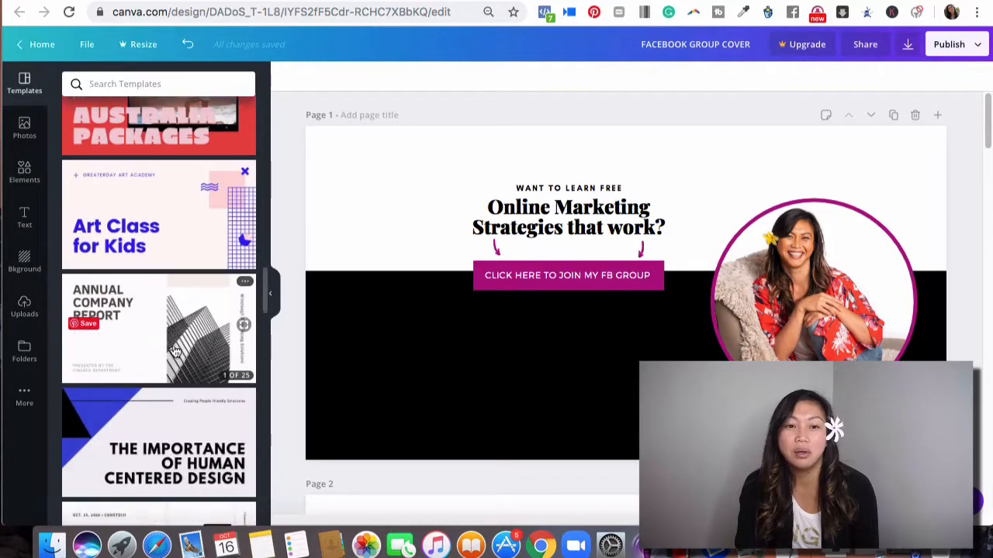
scroll("down", 3)
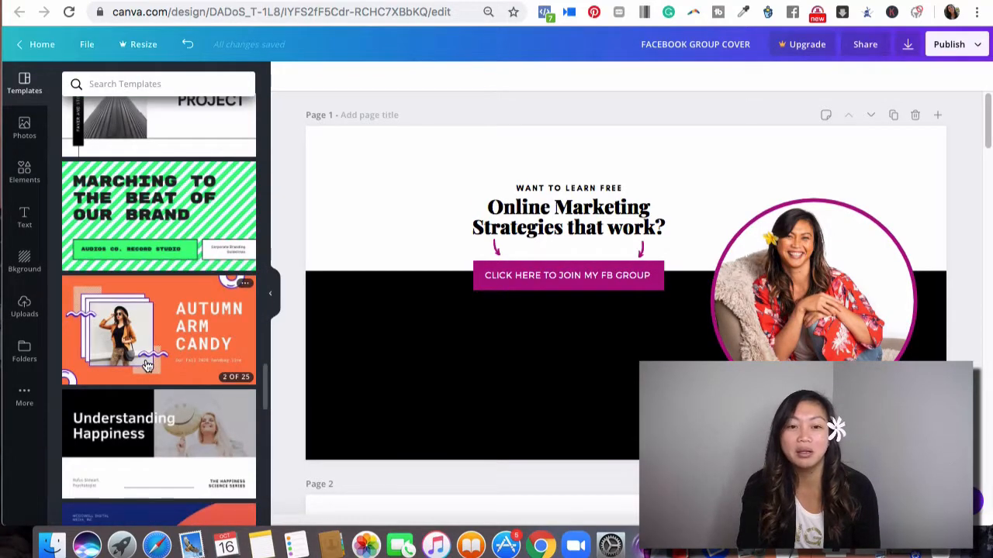
scroll("down", 3)
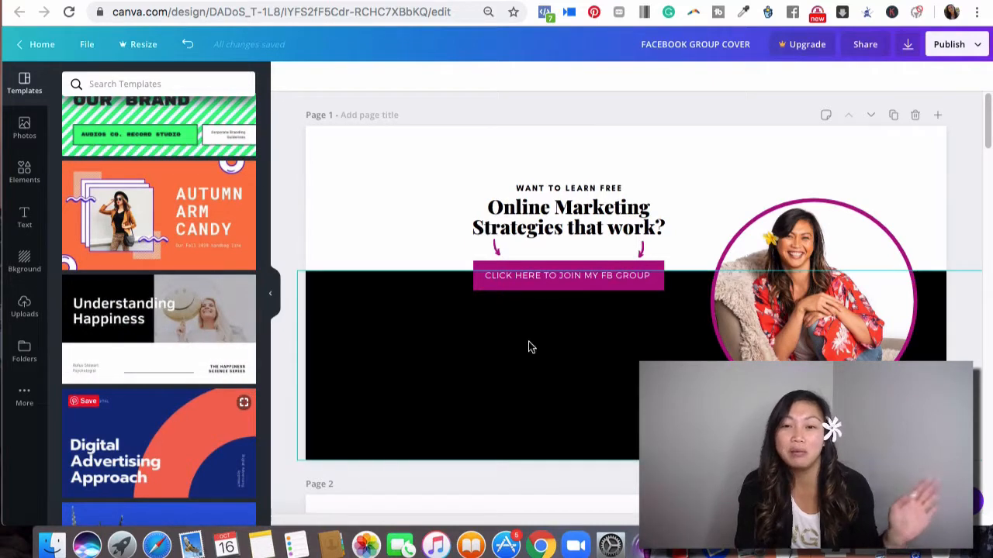
mouse_move(512, 356)
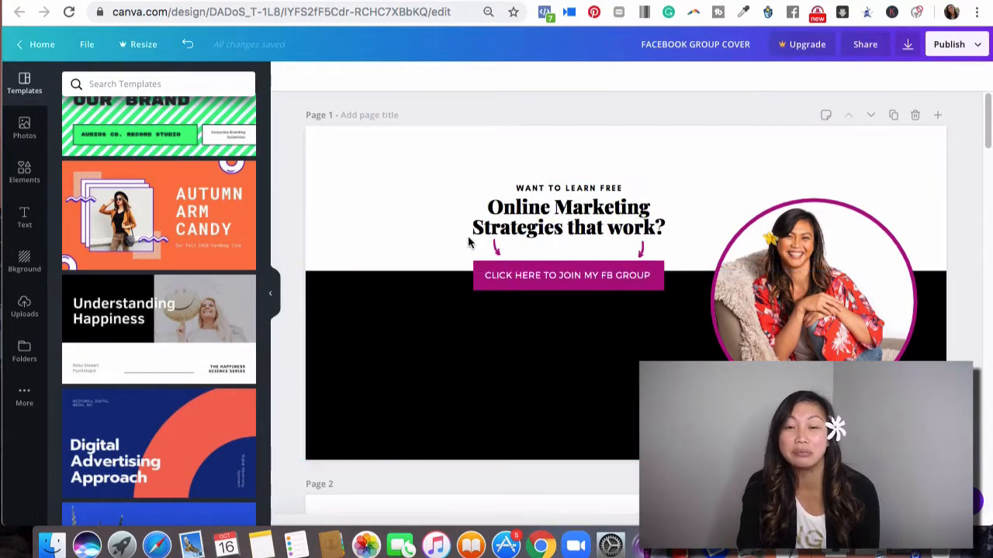
Go to the page 3 Online Marketing Strategies cover and open the Elements library.
scroll("down", 3)
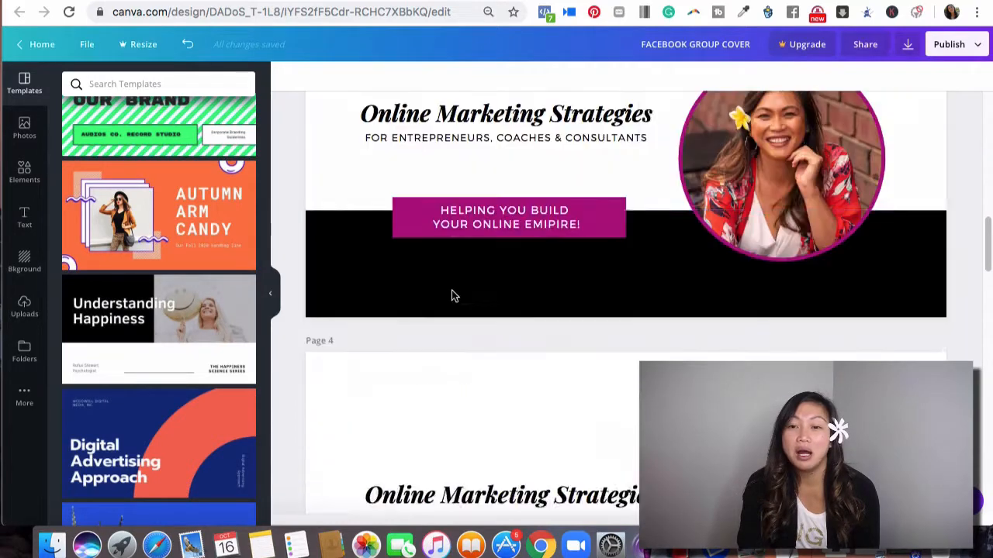
scroll("up", 3)
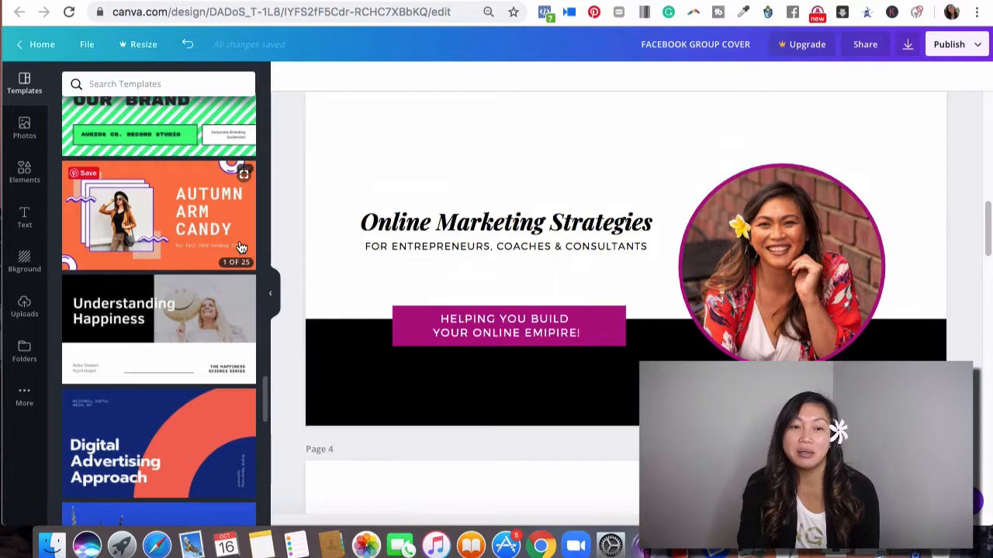
left_click(24, 171)
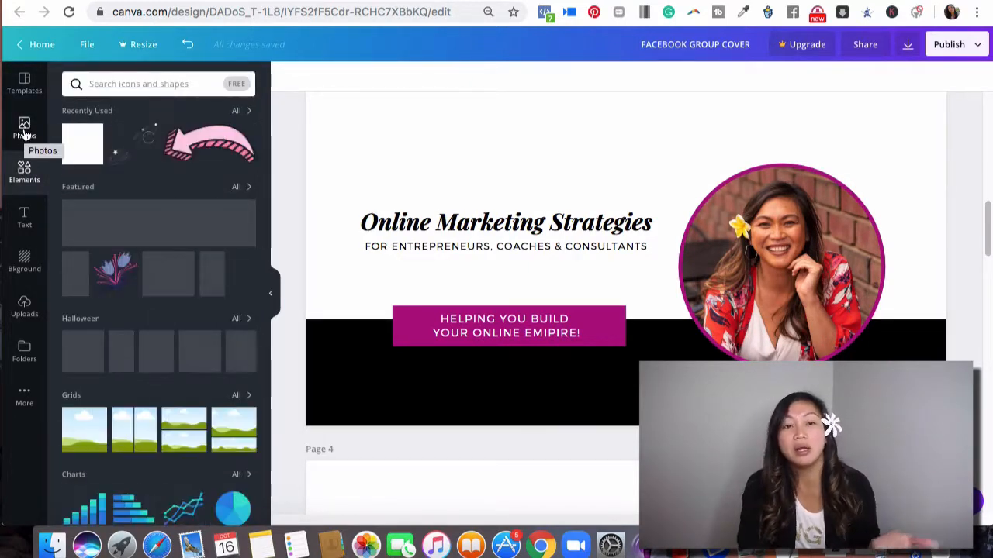
left_click(24, 128)
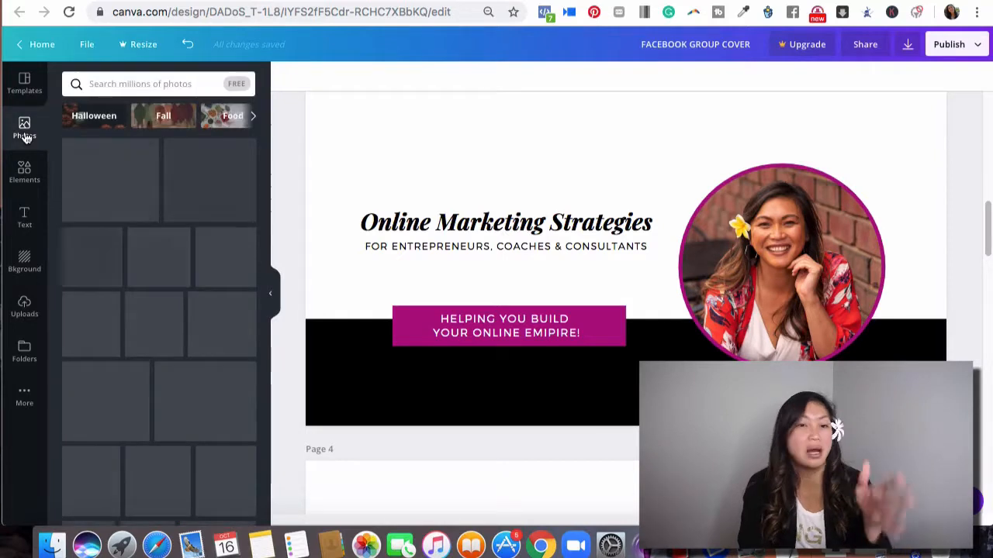
left_click(24, 128)
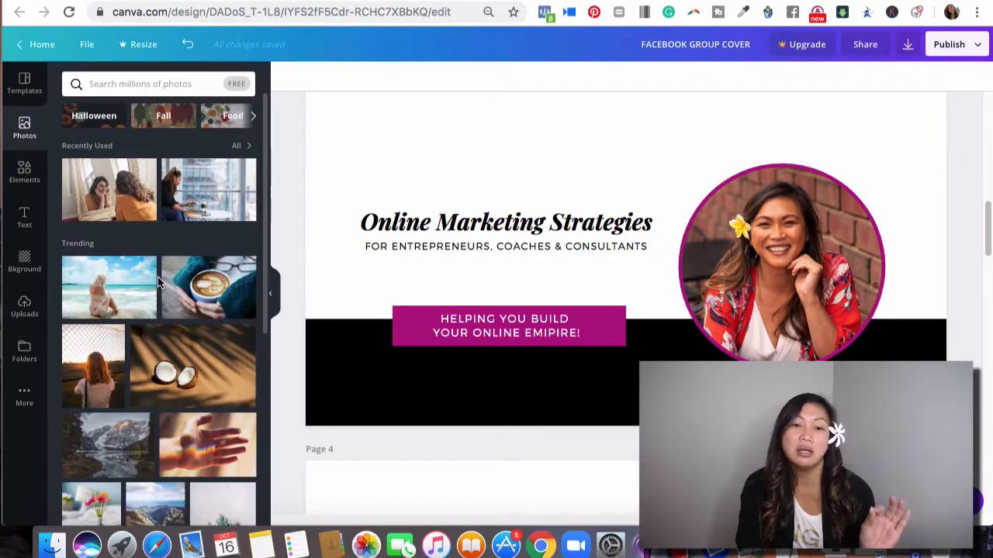
mouse_move(165, 403)
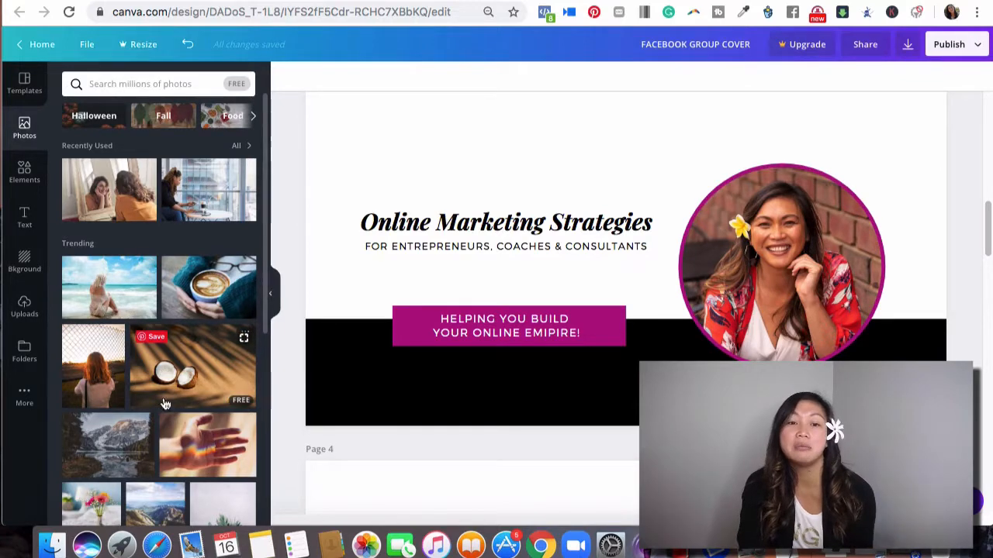
scroll("down", 3)
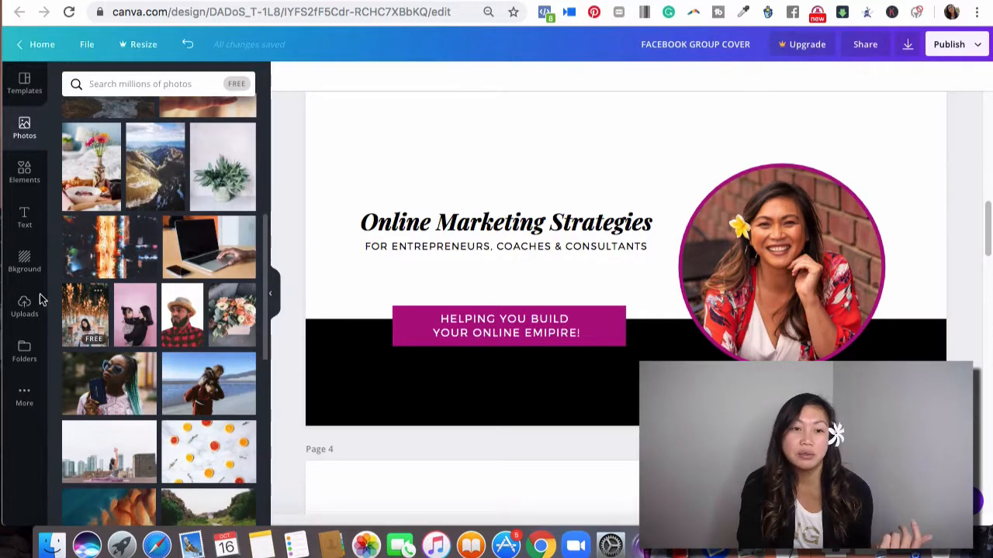
left_click(24, 171)
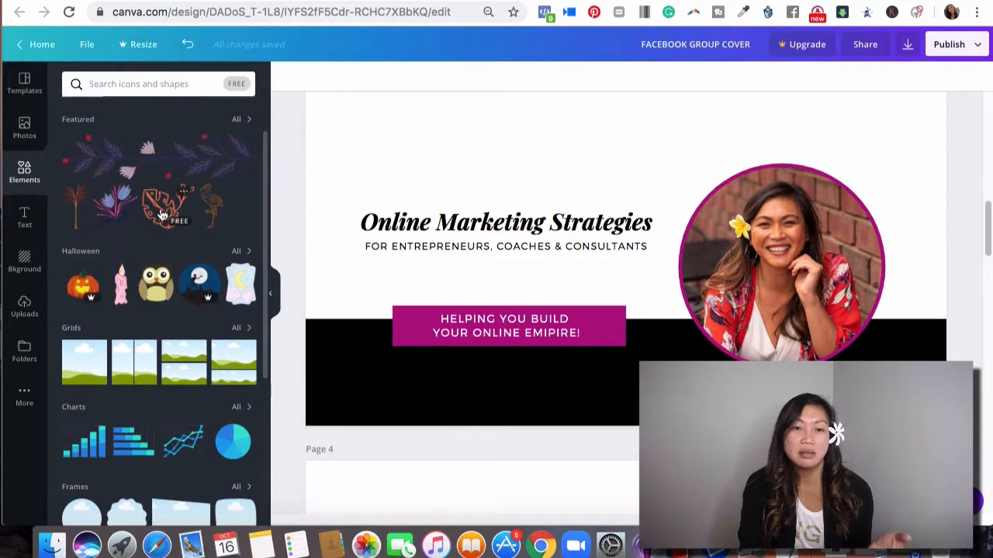
Add the recently used pink arrow and place it pointing at the magenta button.
scroll("down", 3)
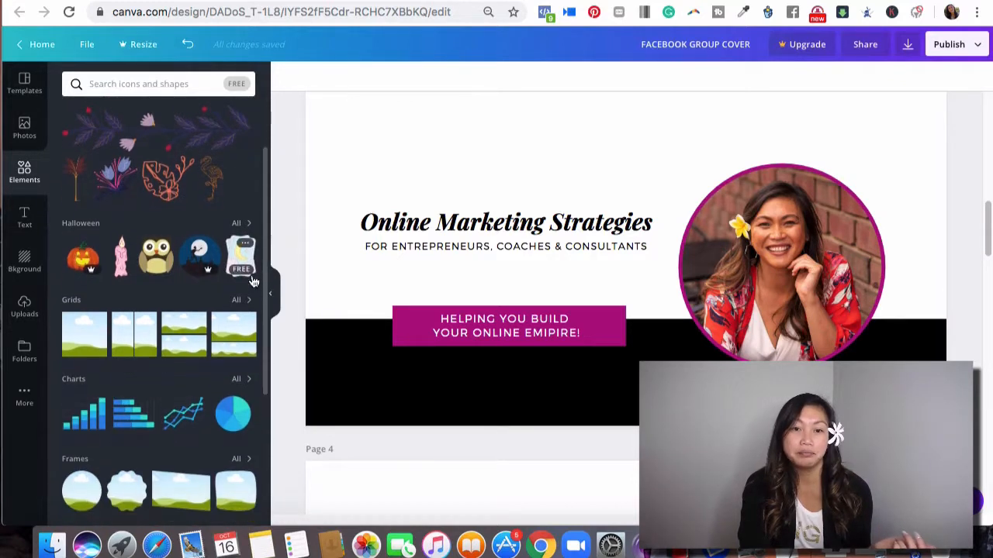
left_click(140, 84)
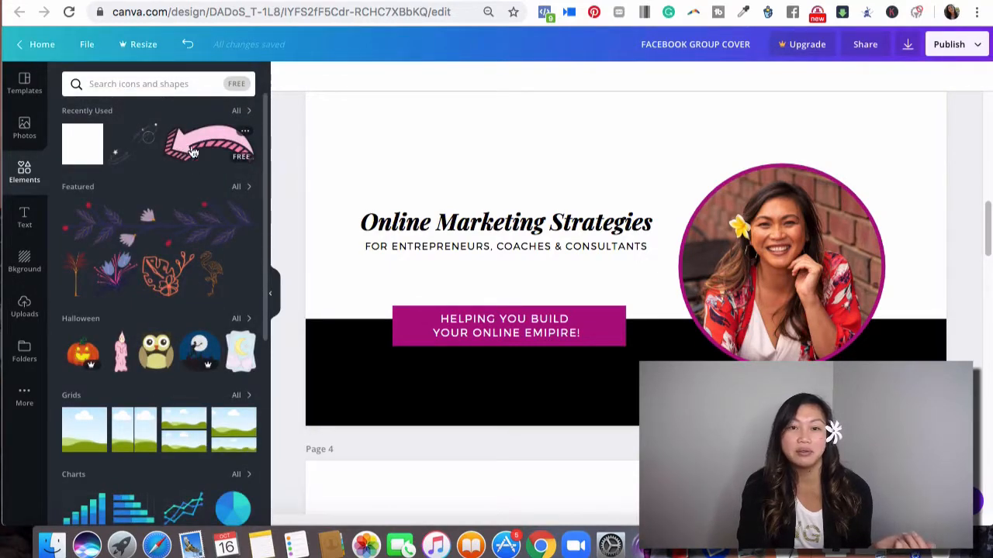
left_click(208, 143)
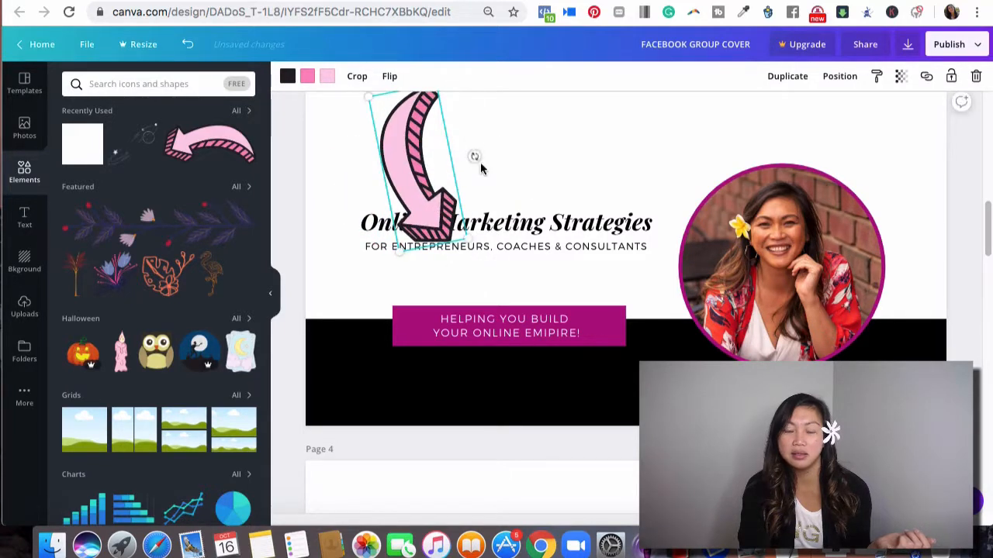
left_click_drag(419, 163, 431, 256)
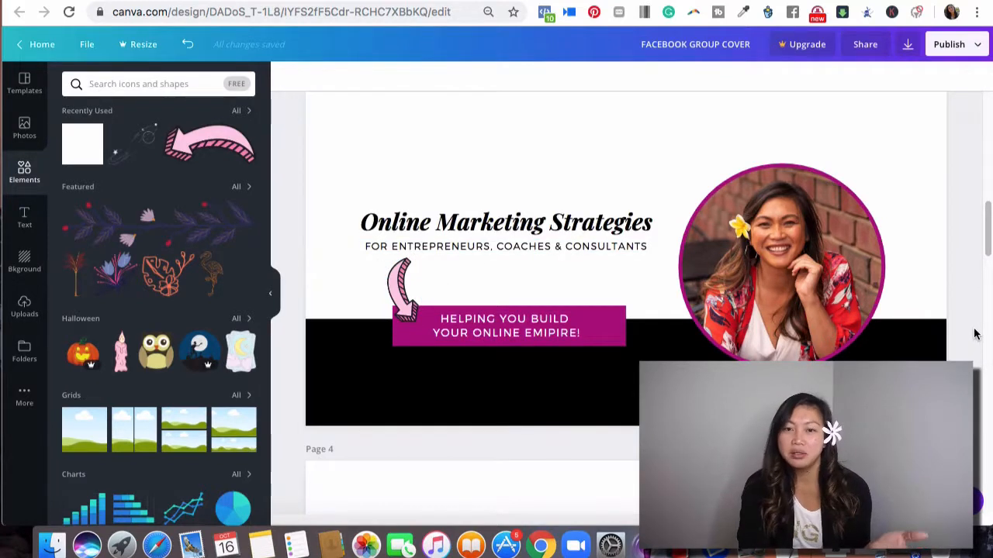
left_click(780, 260)
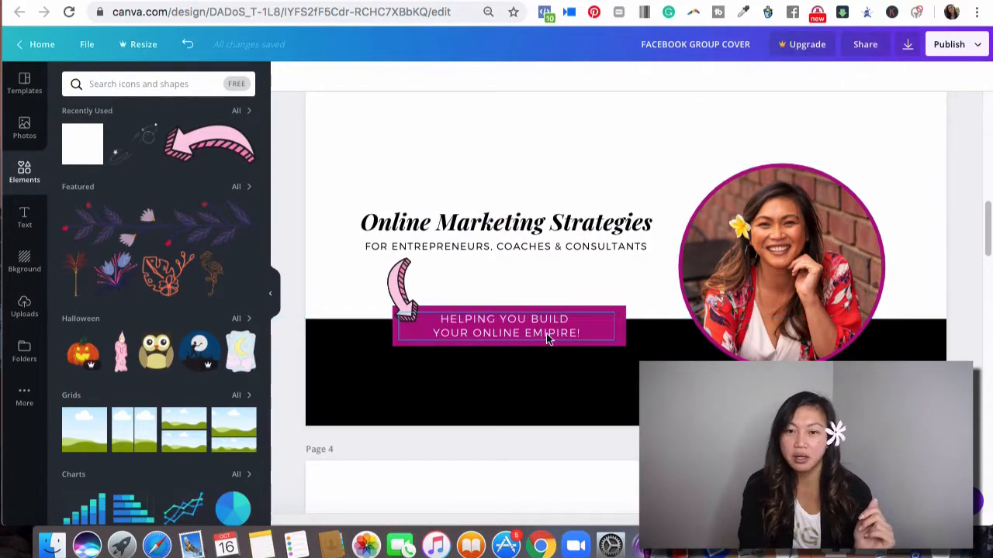
Add a laptop frame from All Frames, shrink it, and move it over the round portrait.
left_click(505, 325)
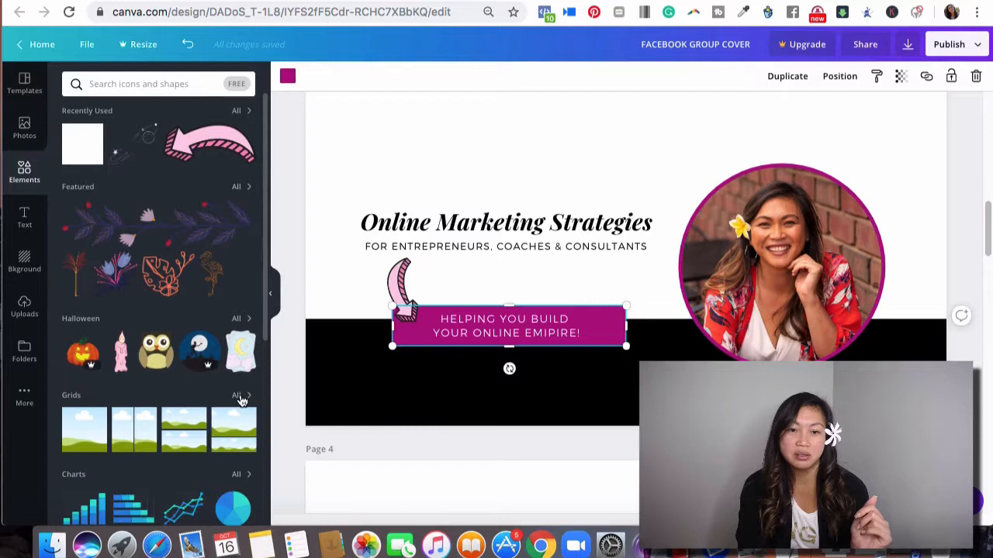
scroll("down", 3)
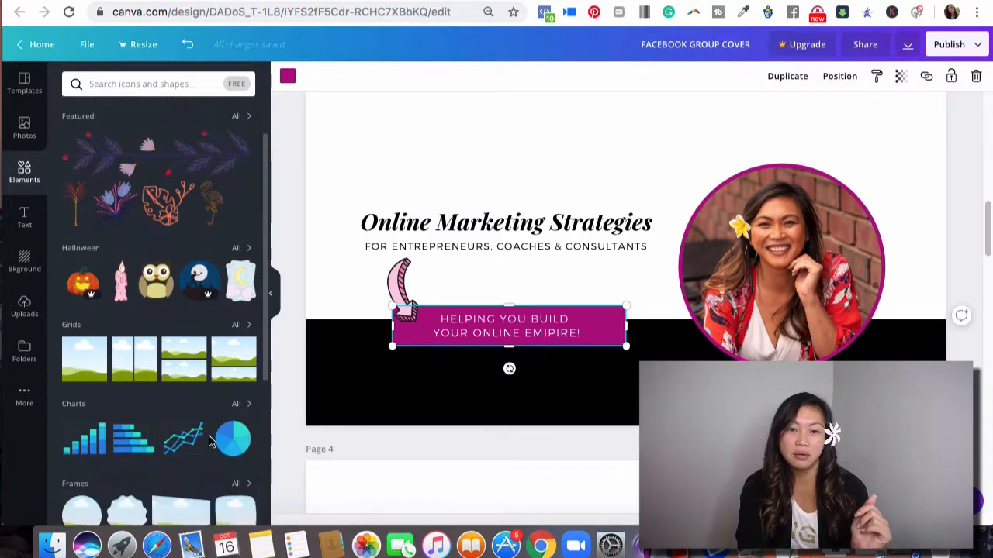
scroll("down", 3)
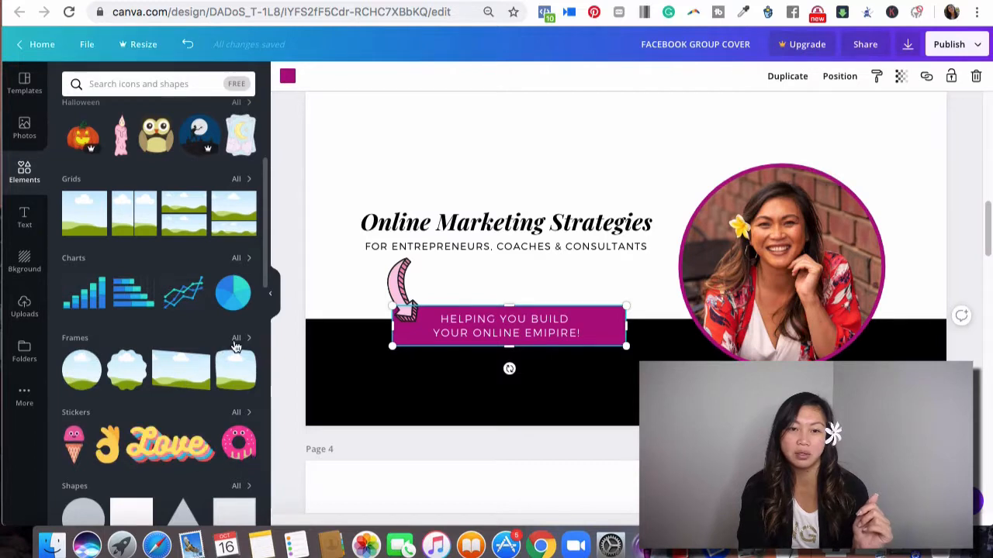
left_click(235, 338)
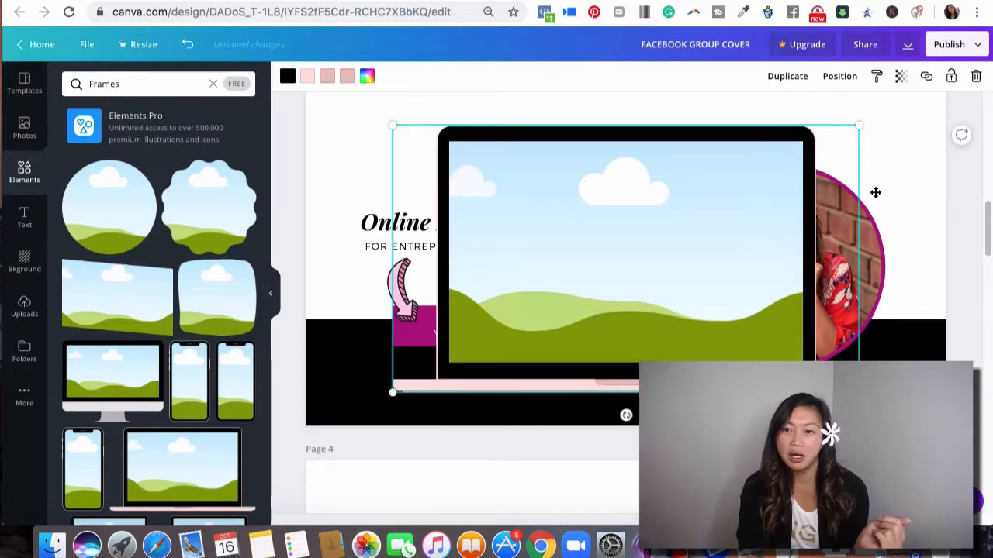
left_click_drag(860, 124, 624, 252)
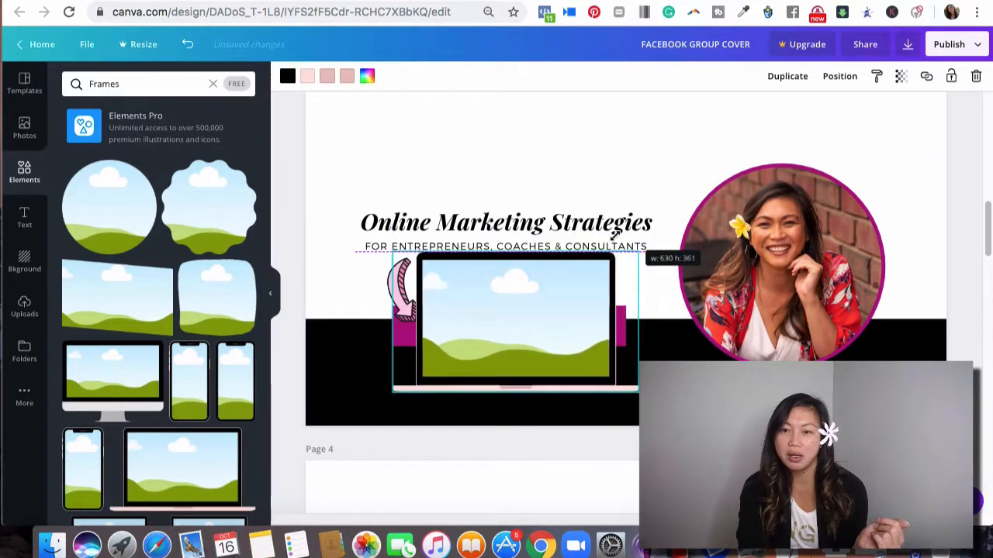
left_click_drag(516, 318, 781, 281)
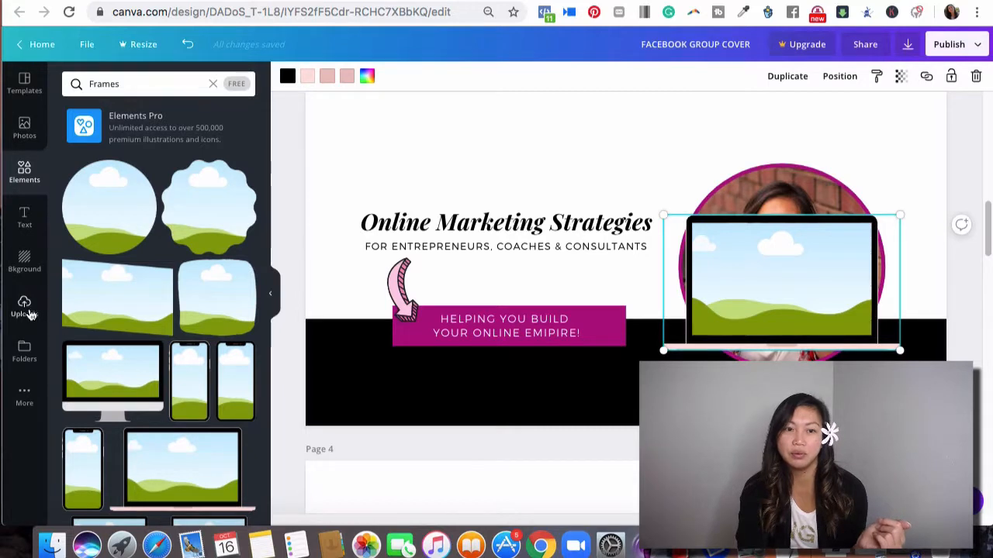
left_click(24, 308)
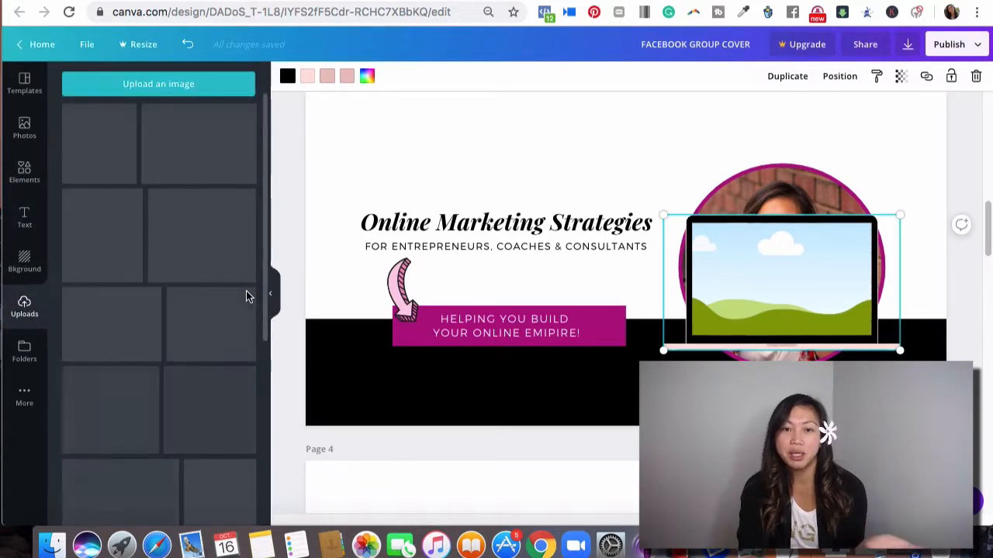
mouse_move(259, 266)
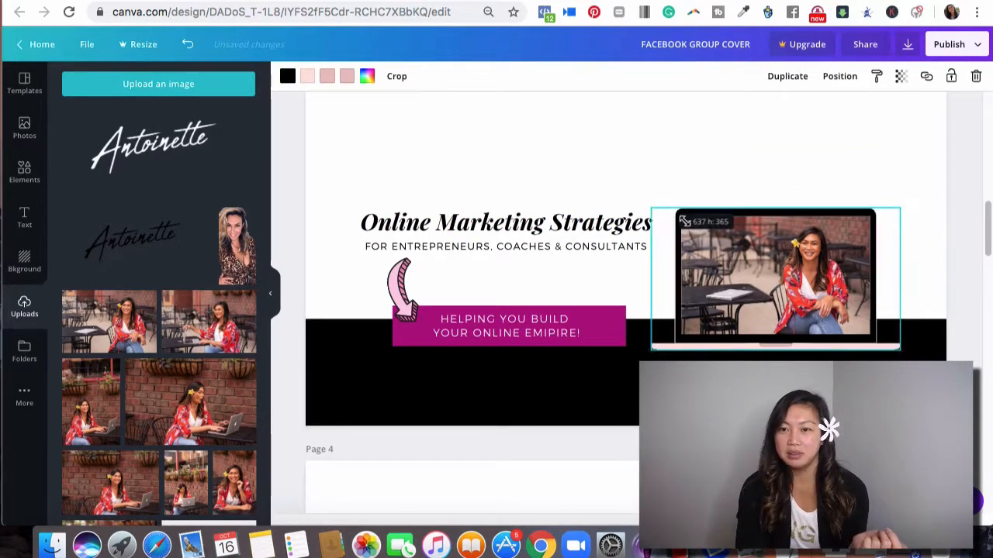
Enlarge the laptop frame holding the seated café portrait photo on the right.
left_click_drag(771, 279, 791, 264)
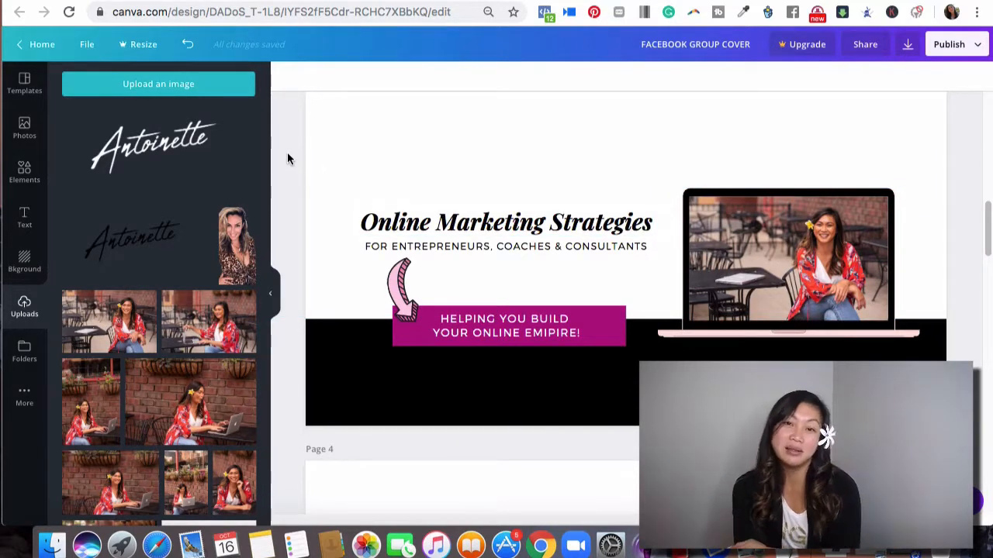
left_click(506, 222)
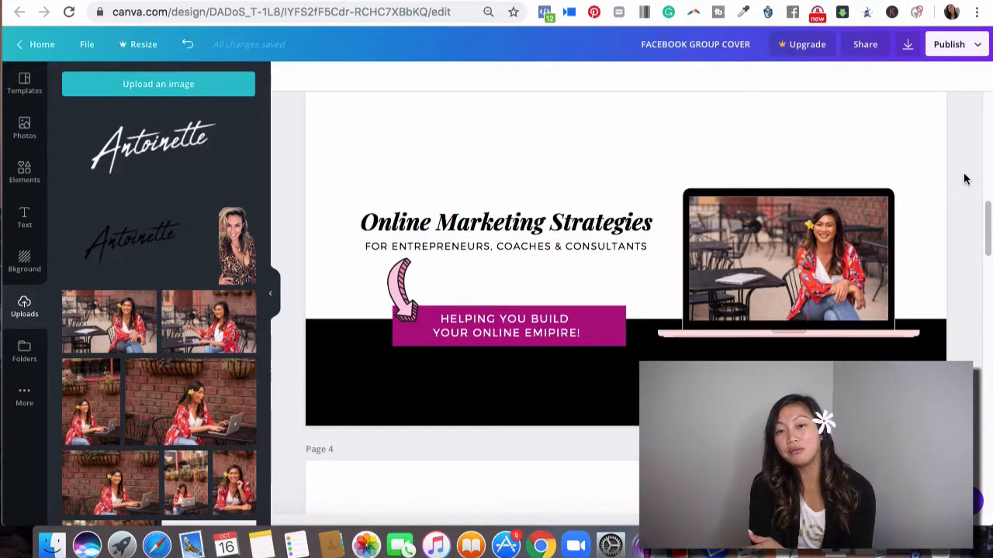
left_click(505, 221)
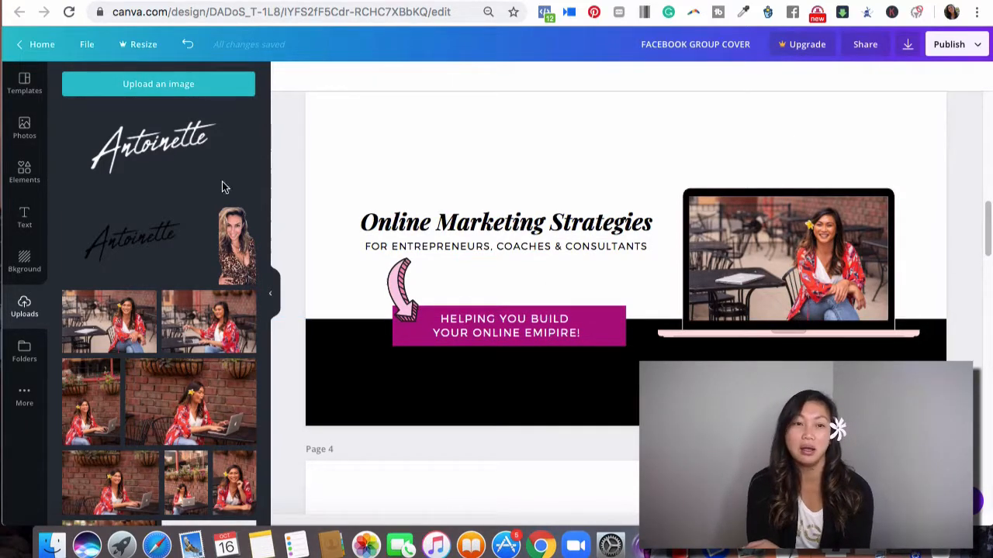
left_click(24, 217)
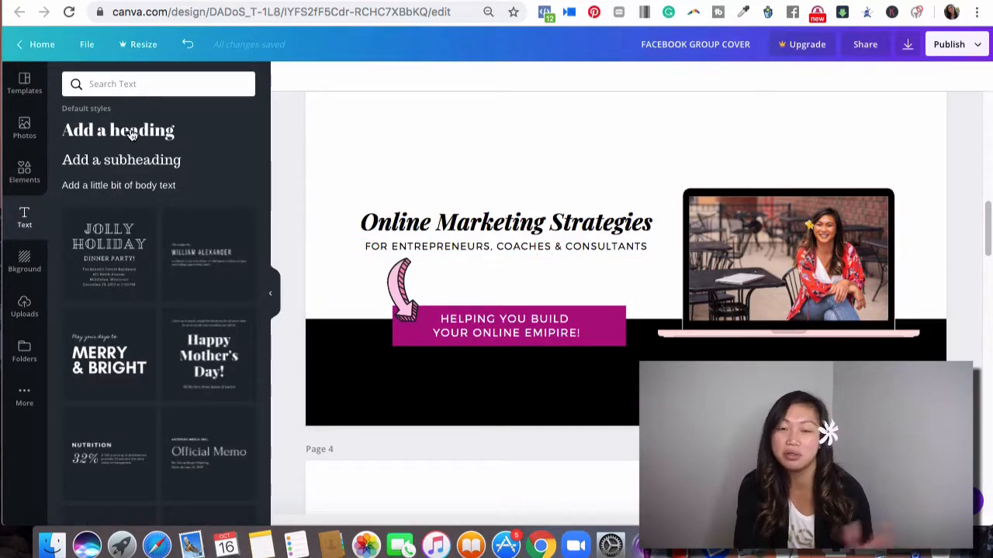
Add the Merry & Bright text combo, center its script line, and select the heading.
left_click(505, 221)
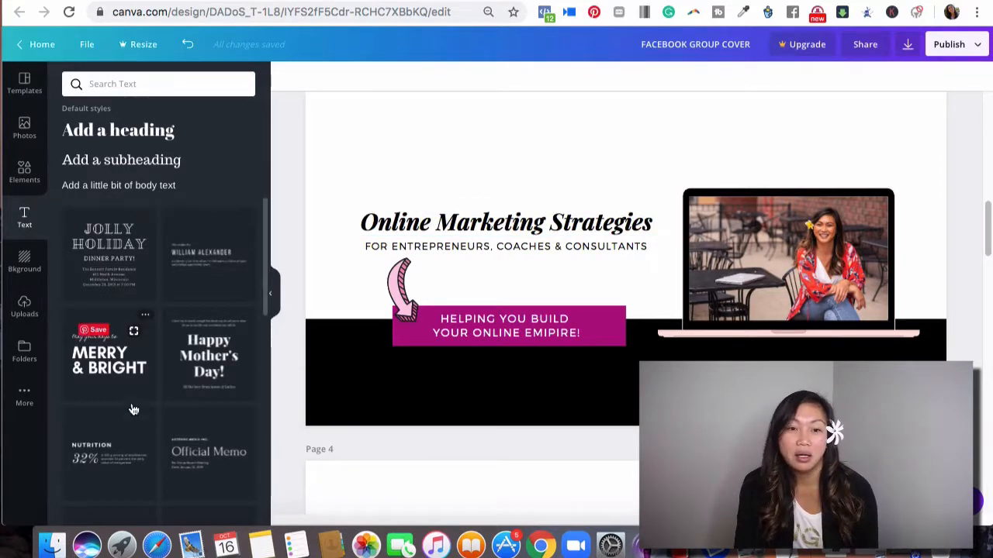
scroll("down", 3)
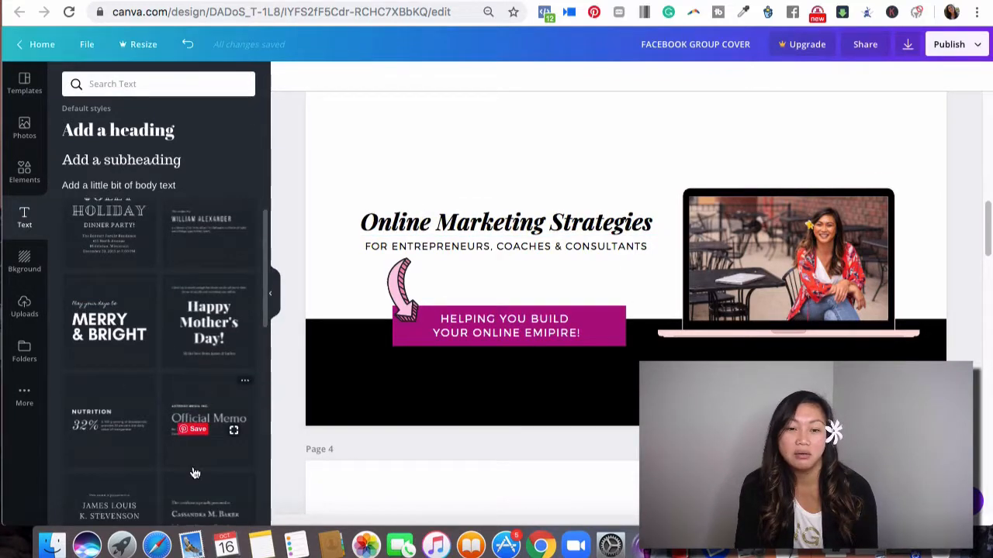
scroll("down", 3)
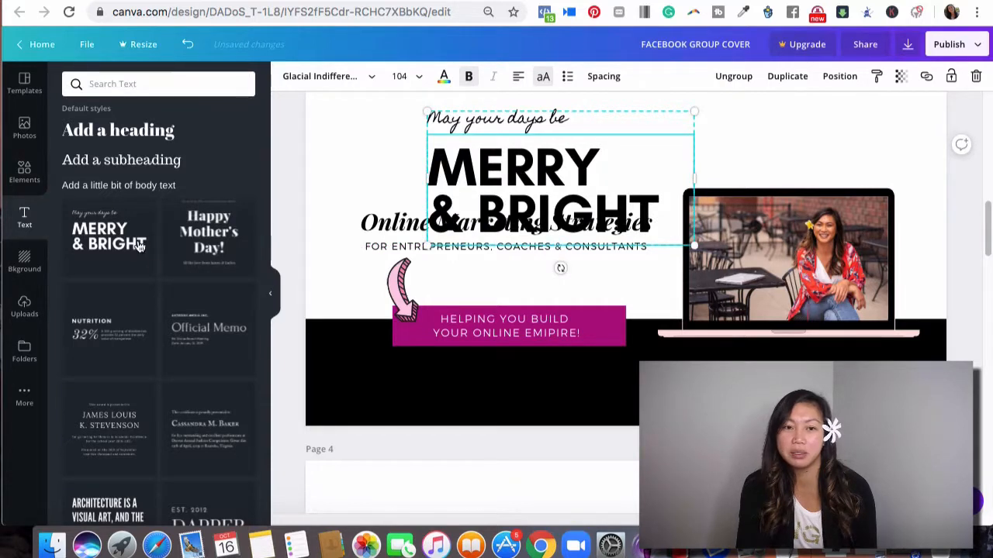
mouse_move(200, 406)
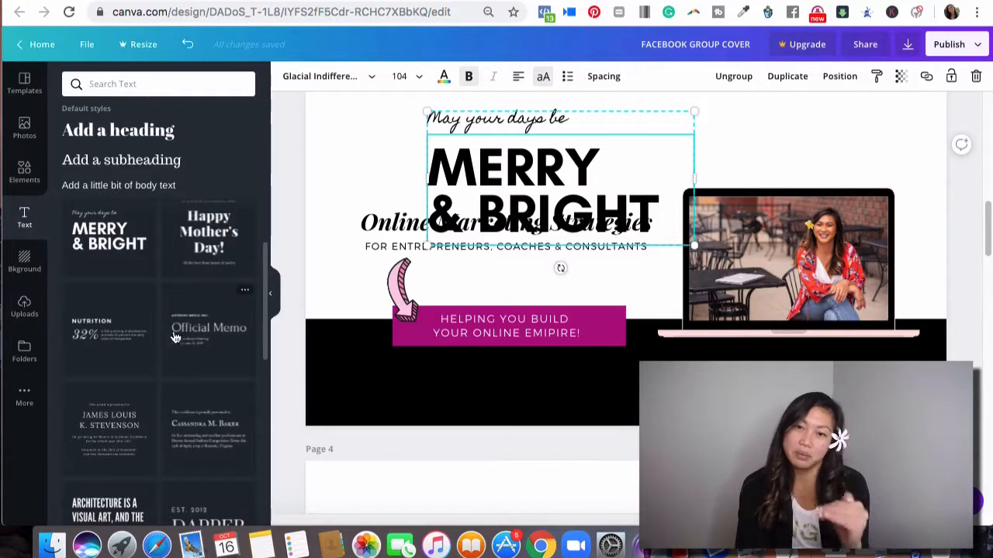
mouse_move(632, 113)
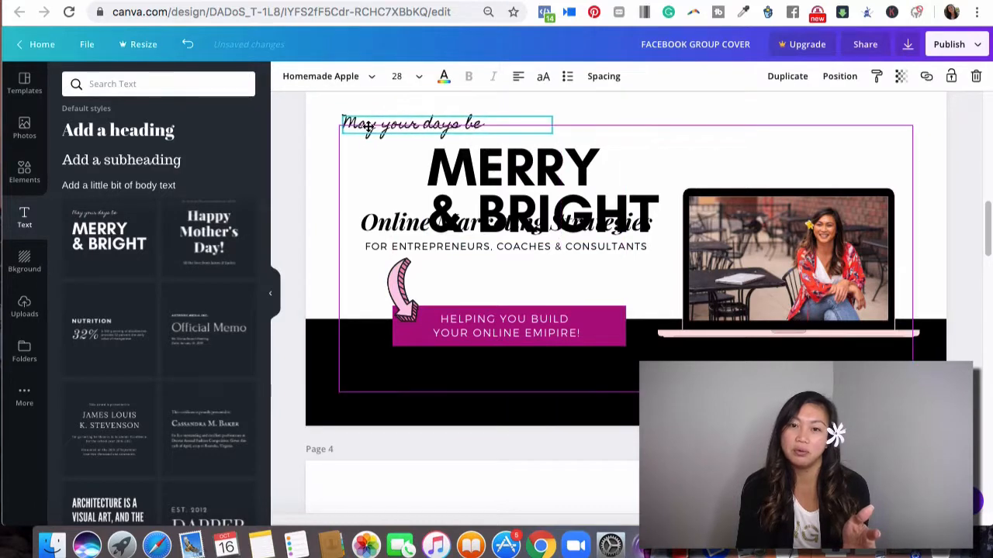
left_click_drag(446, 124, 559, 126)
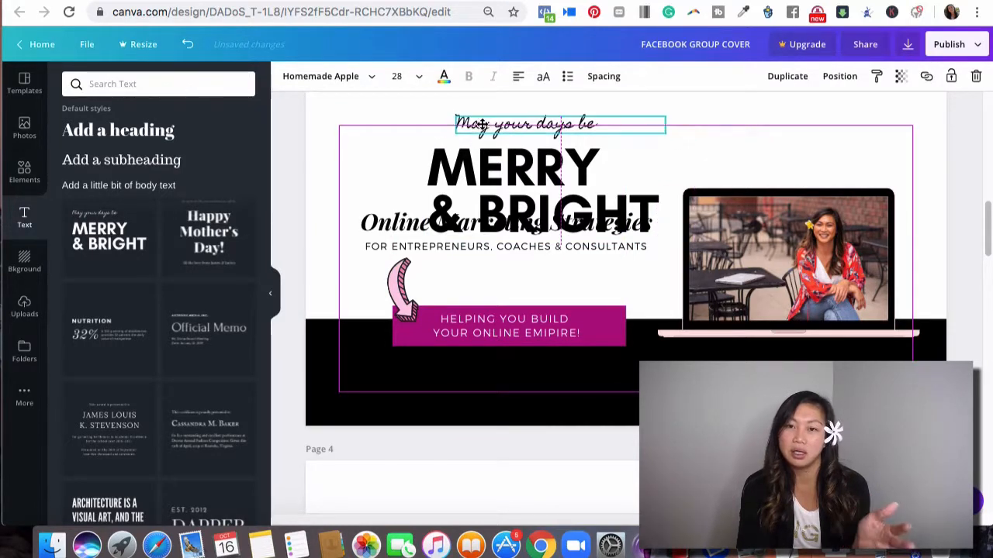
left_click(558, 124)
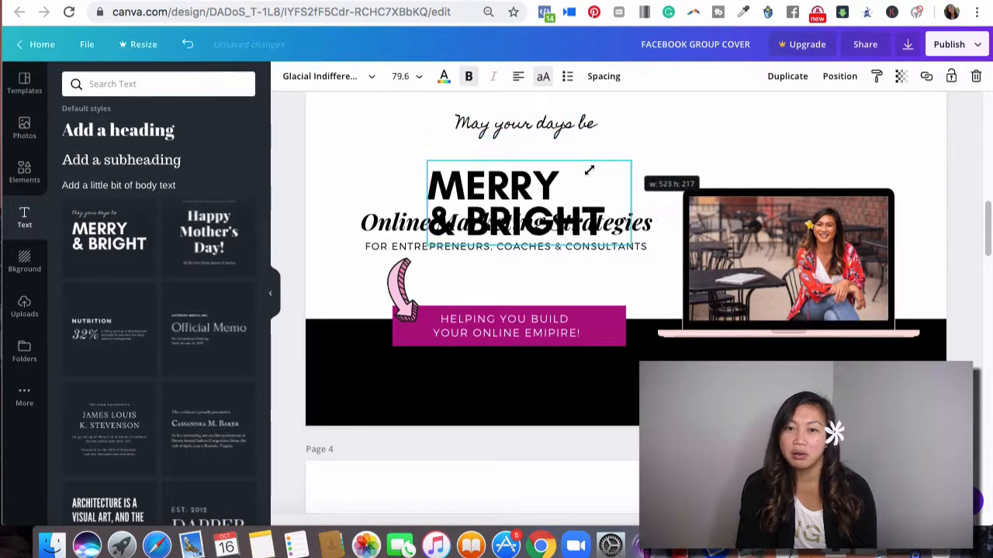
Shrink the Merry & Bright heading and retype it as 'ONLINE MARKETING'.
left_click_drag(589, 169, 620, 206)
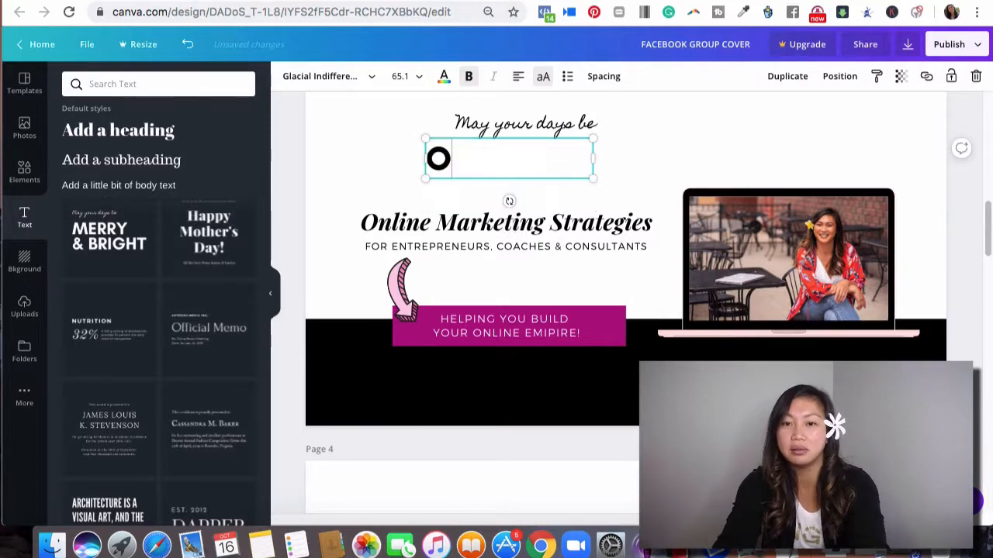
type("ONLINE MARKETING")
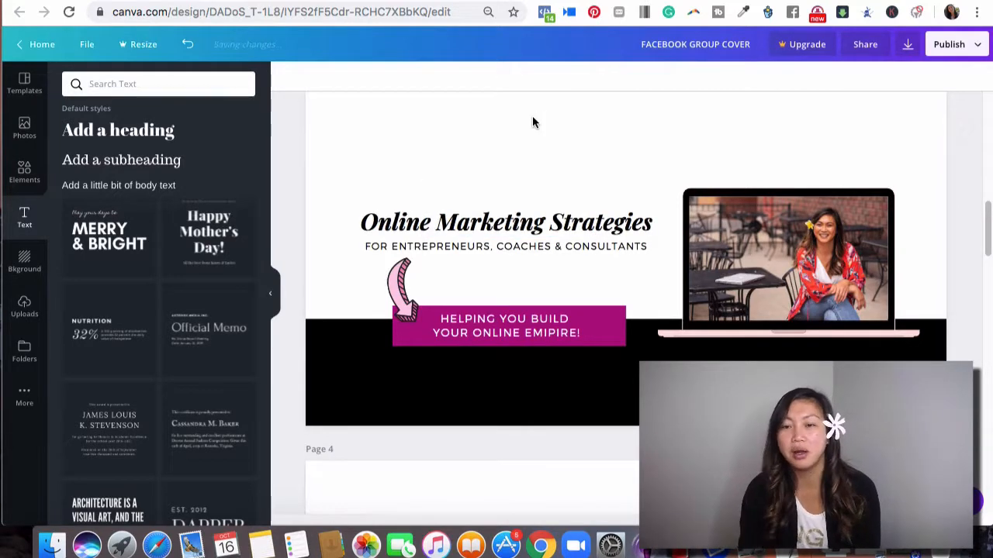
mouse_move(948, 238)
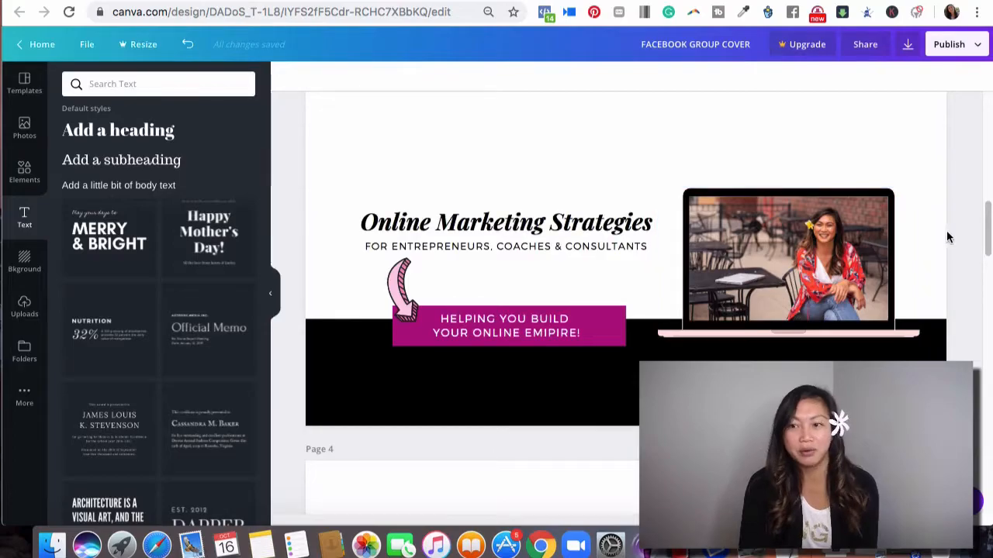